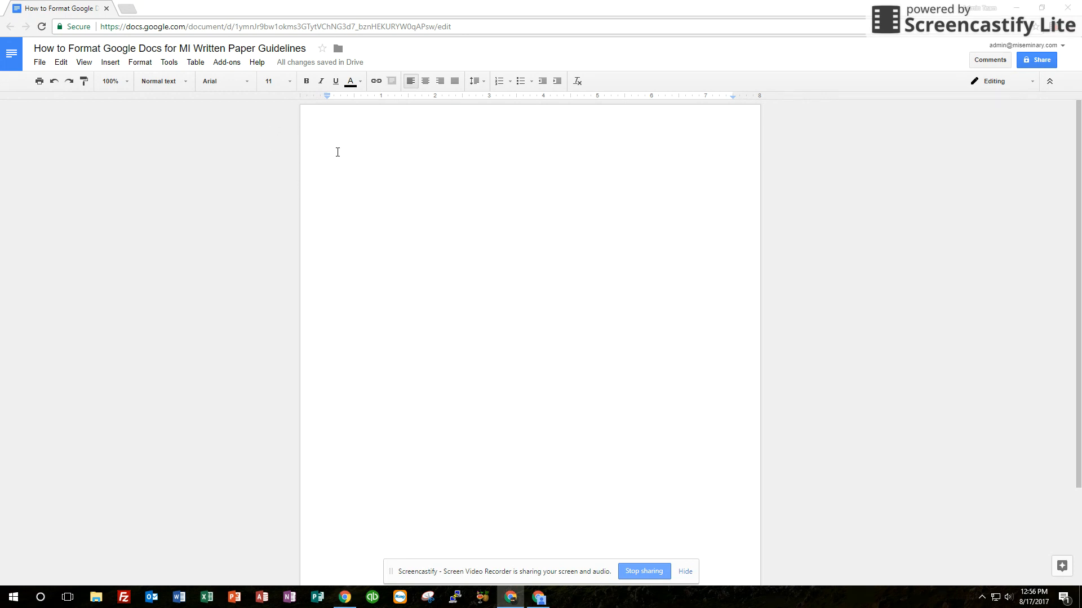
pyautogui.moveTo(93, 117)
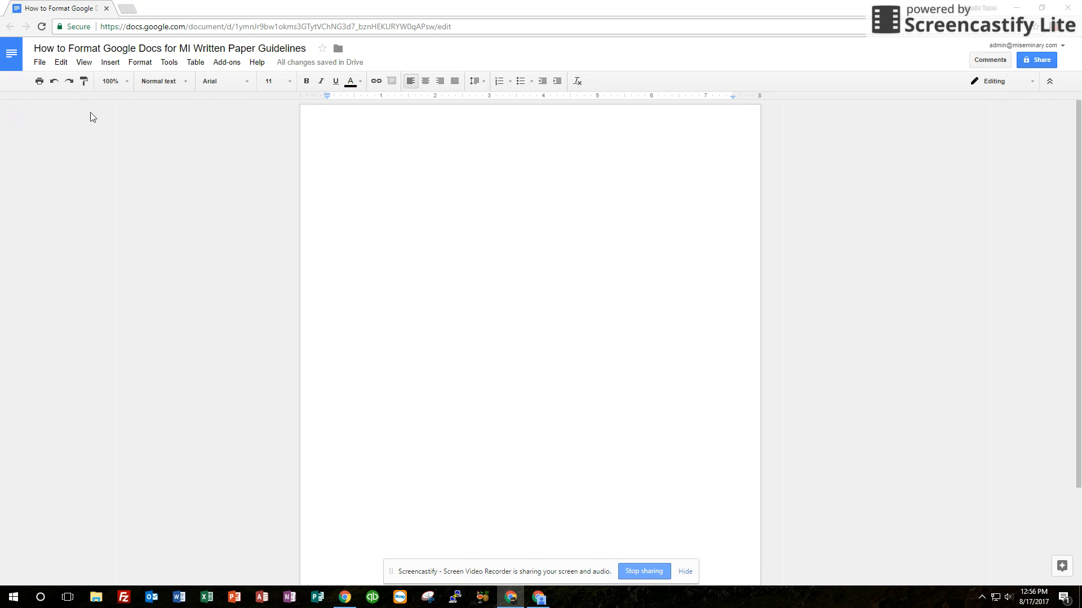
# Set all four page margins to 1 inch and save them as the default
pyautogui.click(40, 62)
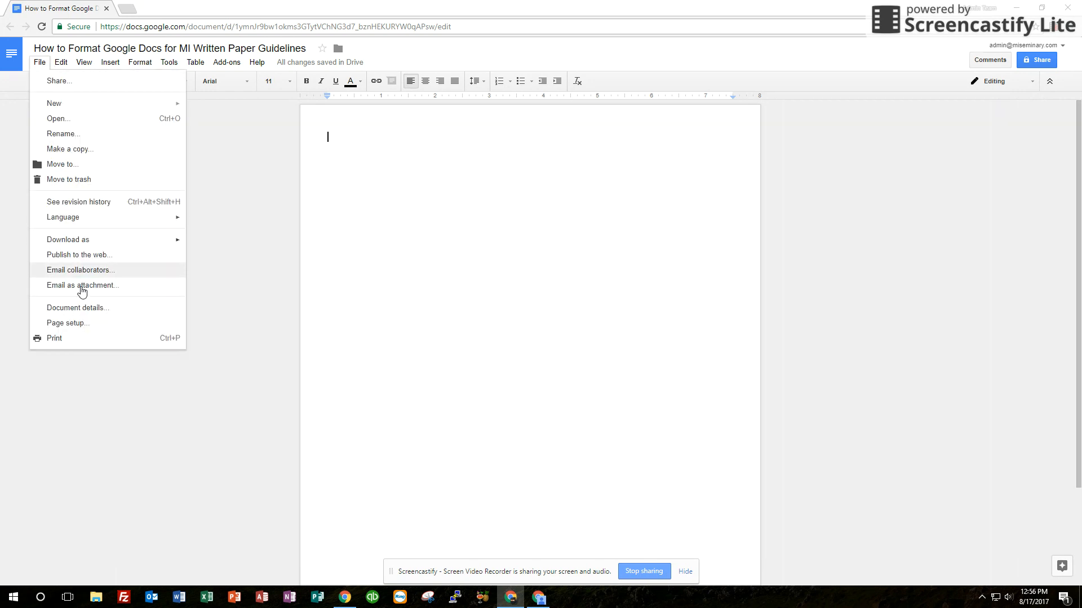
pyautogui.click(68, 323)
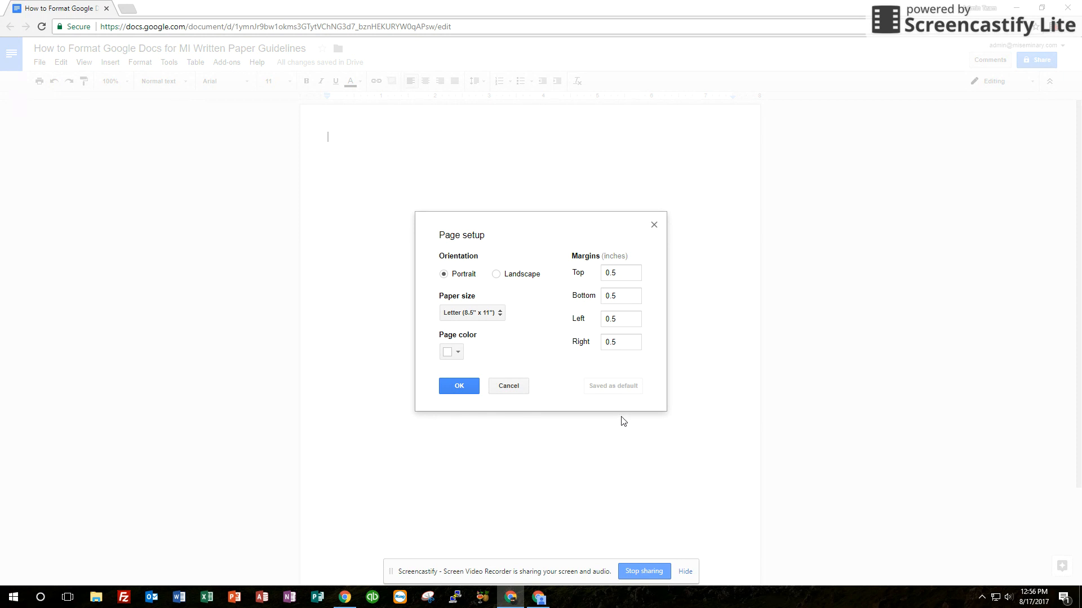
pyautogui.moveTo(636, 293)
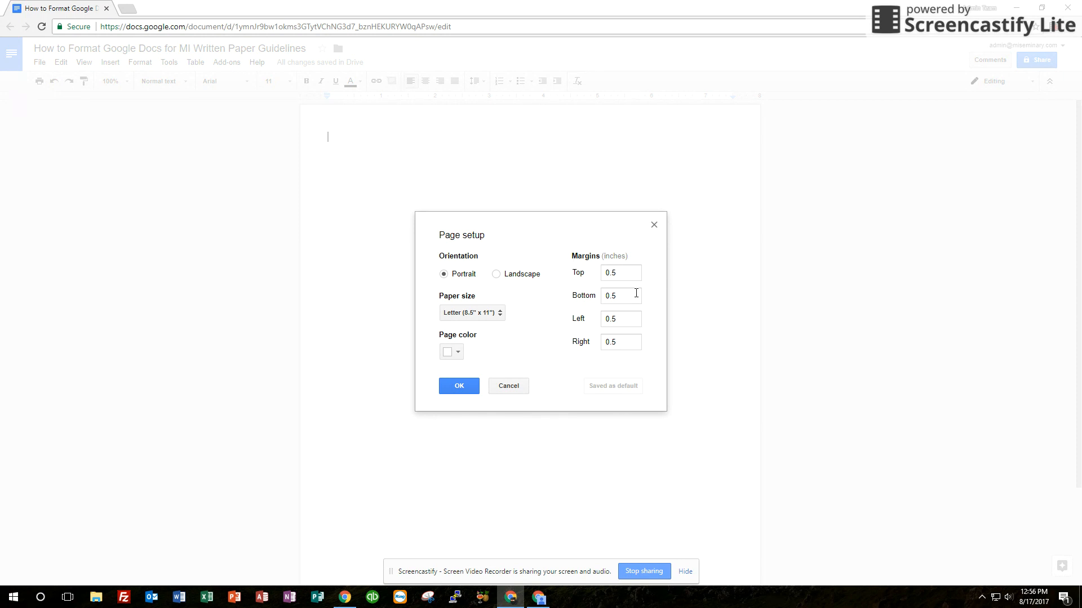
pyautogui.moveTo(645, 295)
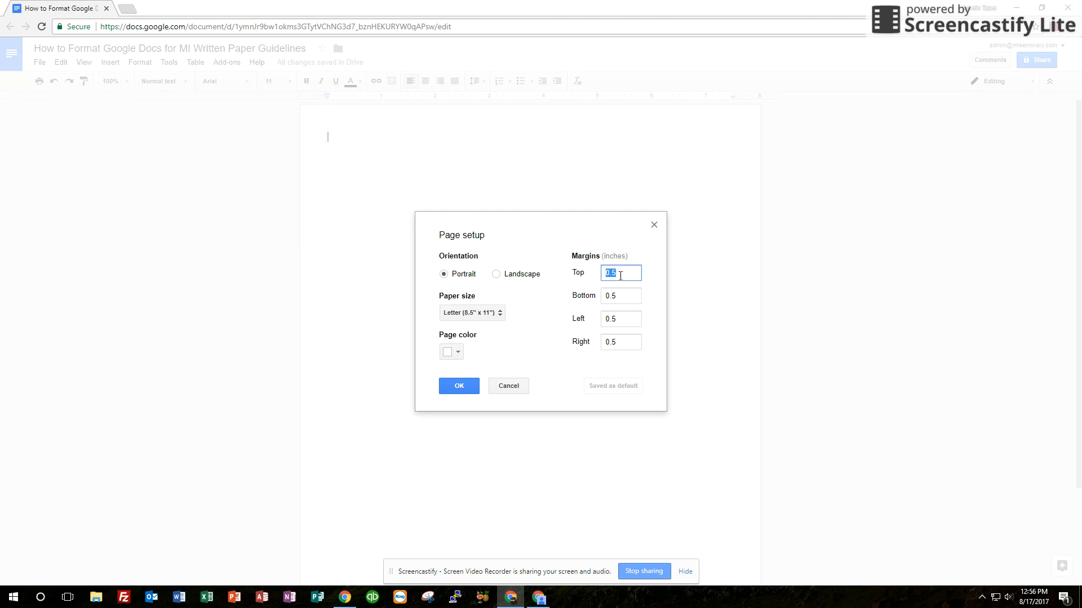
pyautogui.moveTo(630, 372)
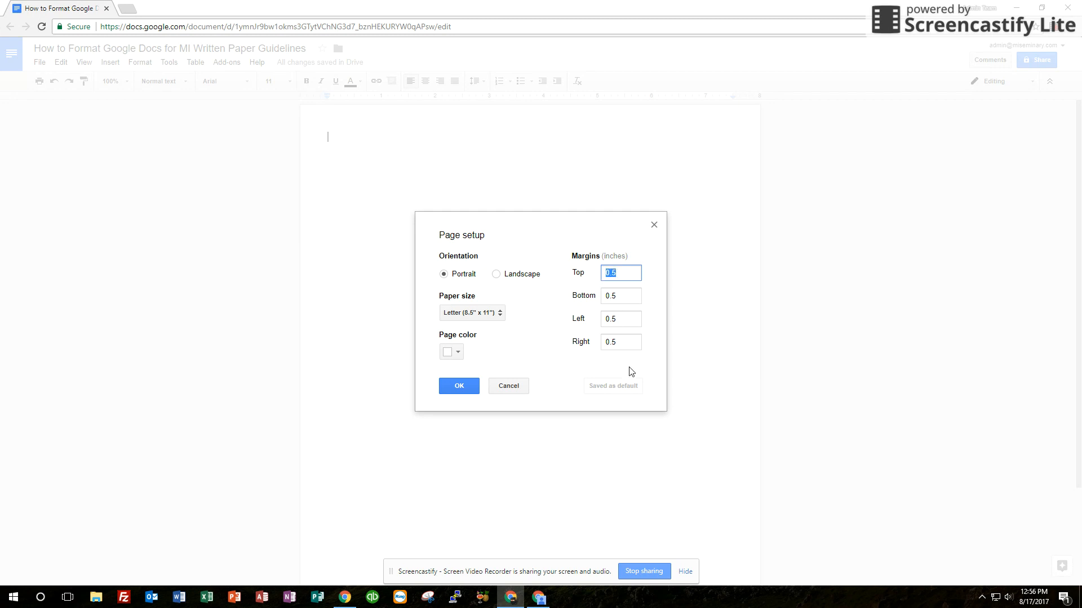
pyautogui.write('1')
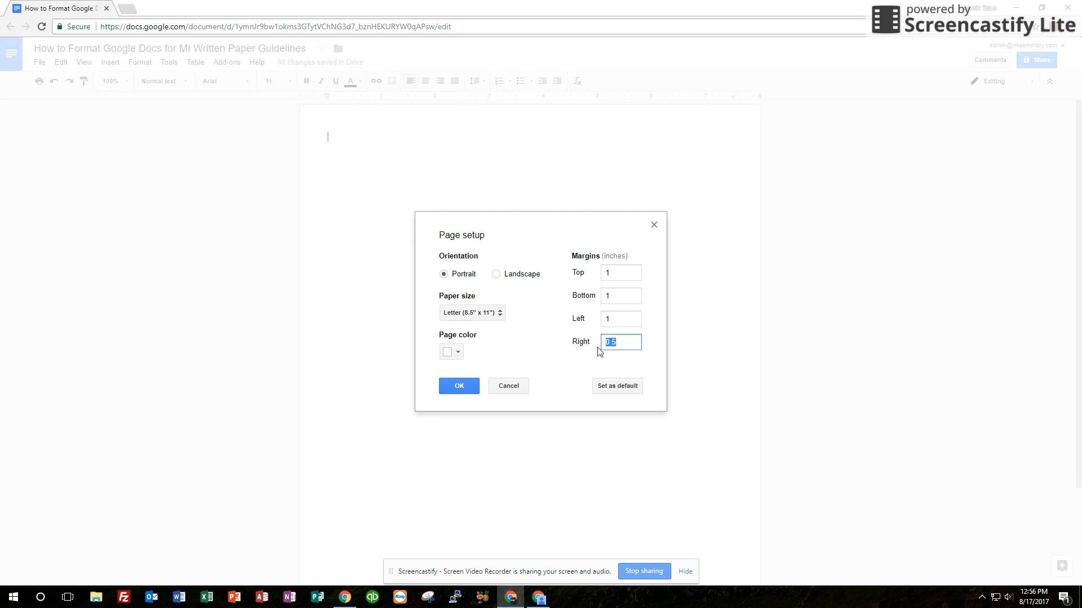
pyautogui.write('1')
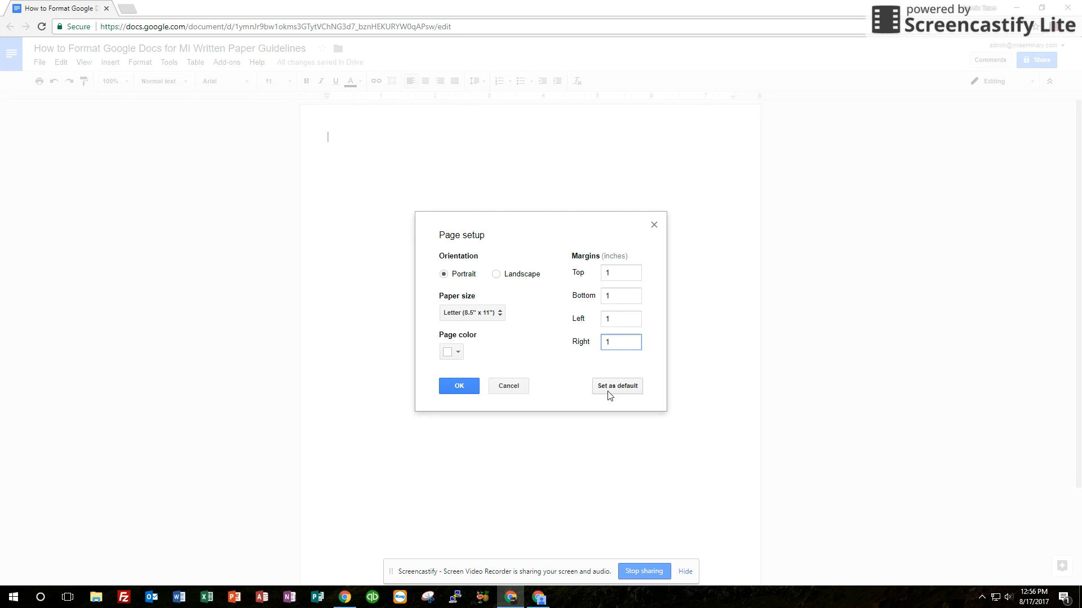
pyautogui.click(616, 385)
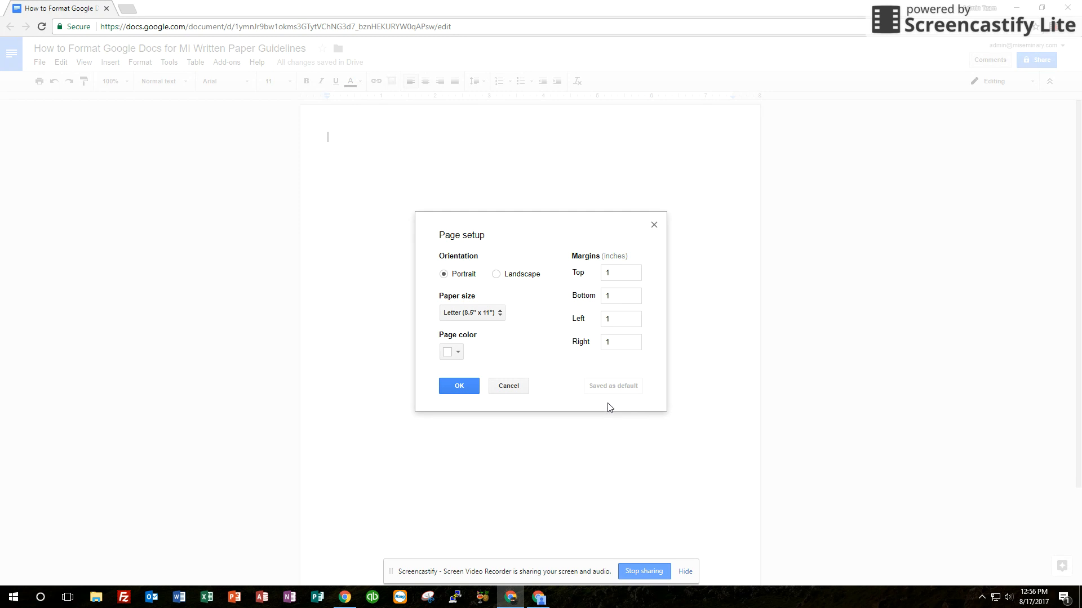
pyautogui.moveTo(634, 291)
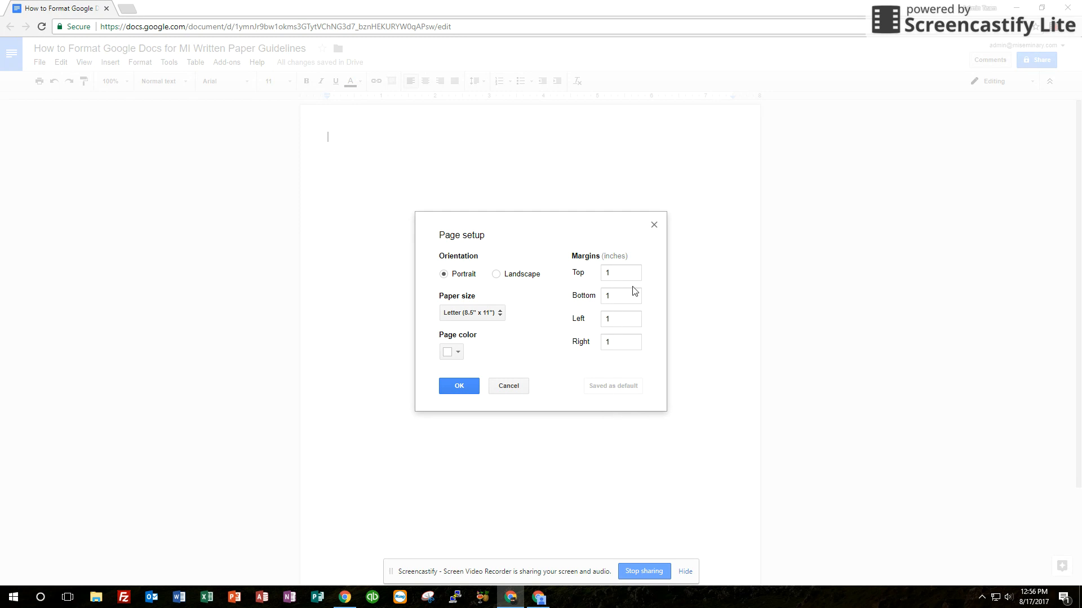
pyautogui.moveTo(701, 399)
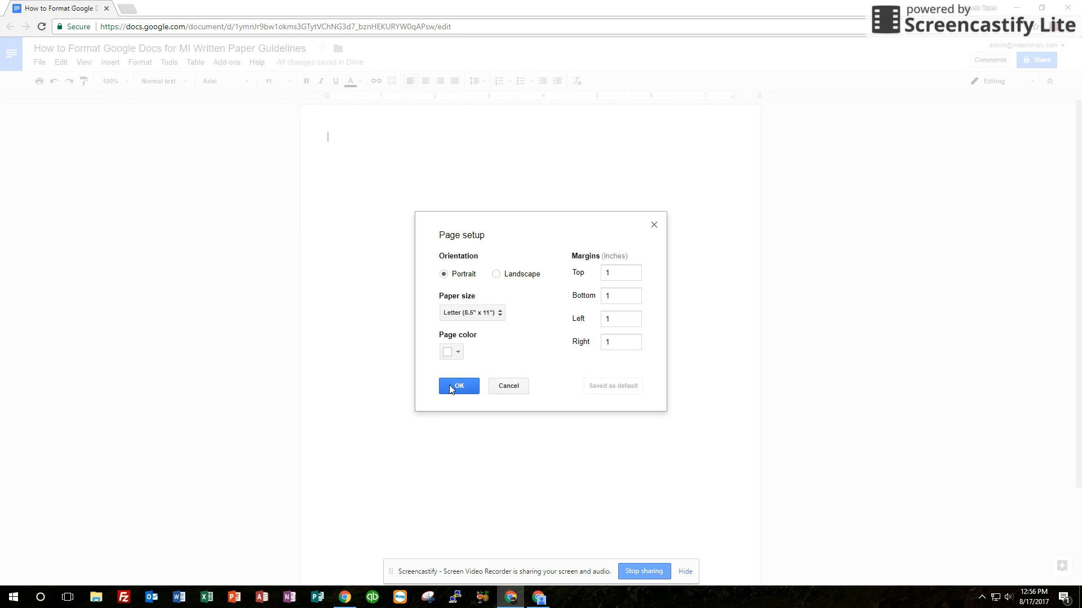
pyautogui.click(458, 386)
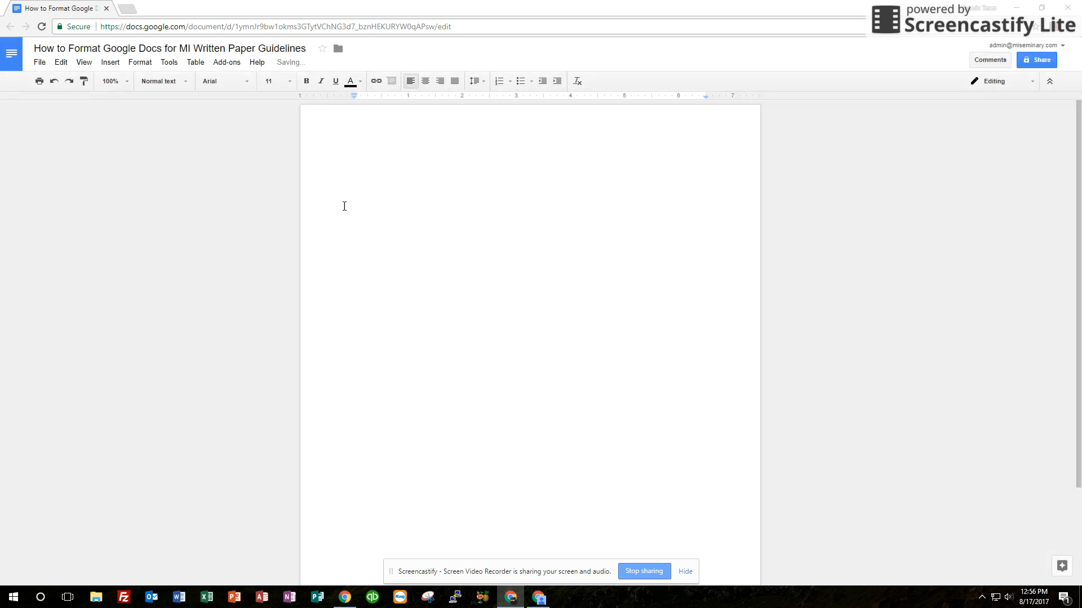
pyautogui.moveTo(386, 186)
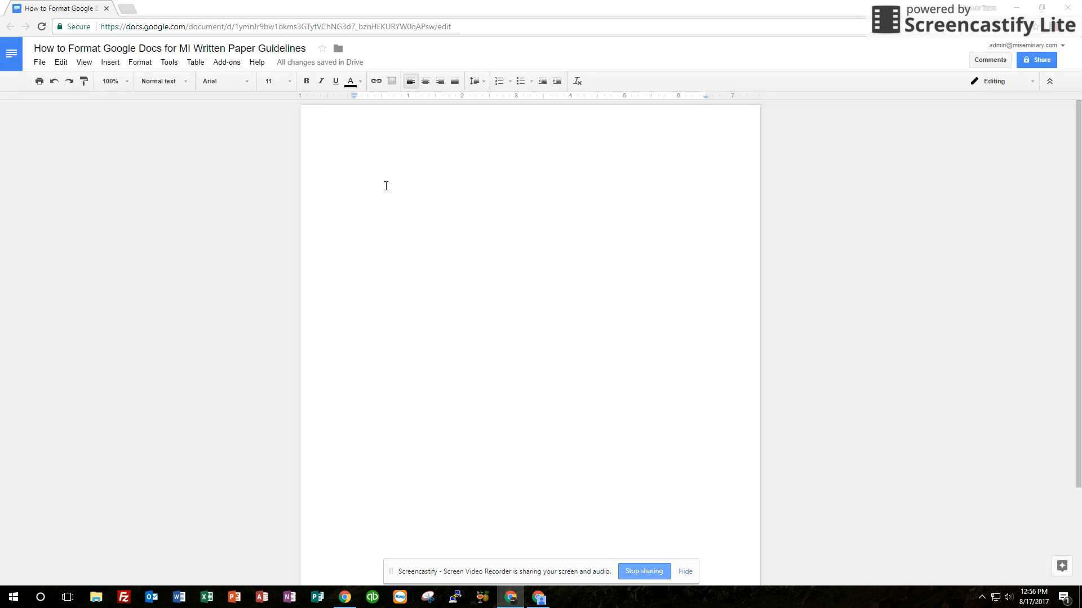
pyautogui.moveTo(404, 208)
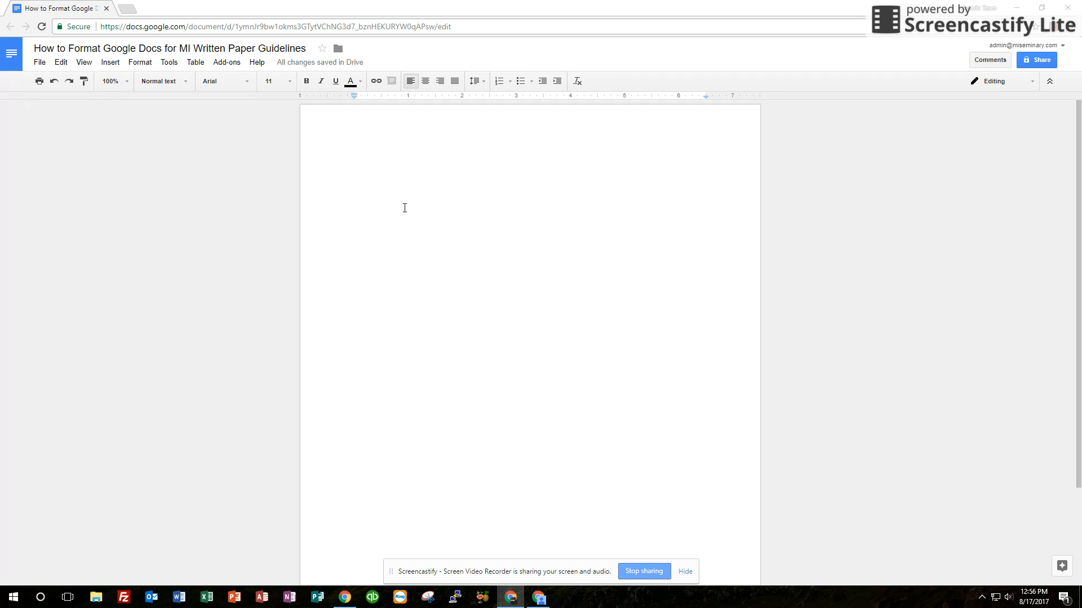
pyautogui.moveTo(261, 107)
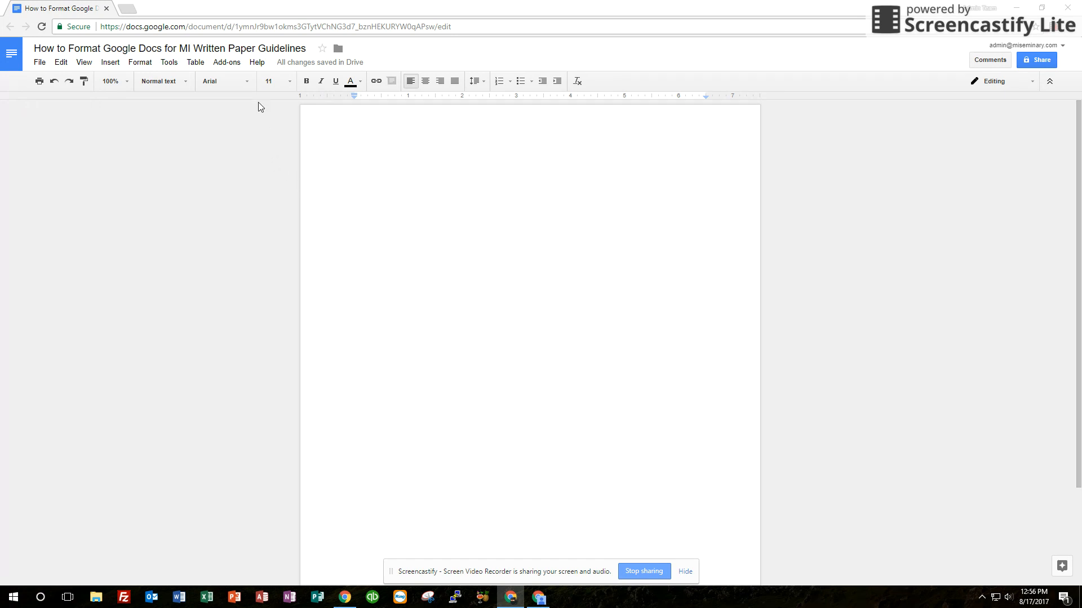
pyautogui.moveTo(268, 81)
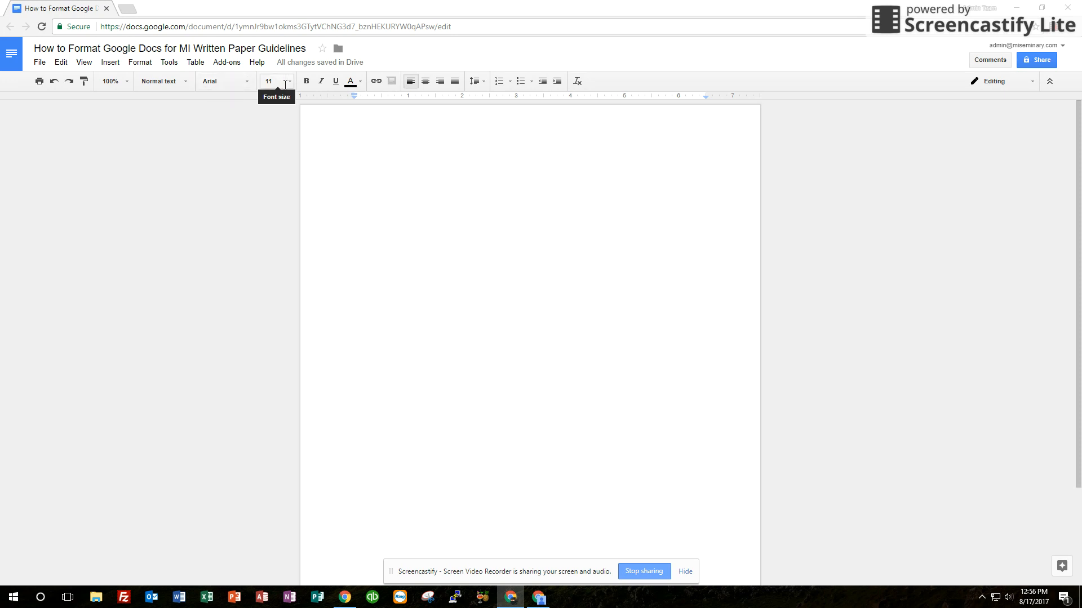
pyautogui.moveTo(401, 168)
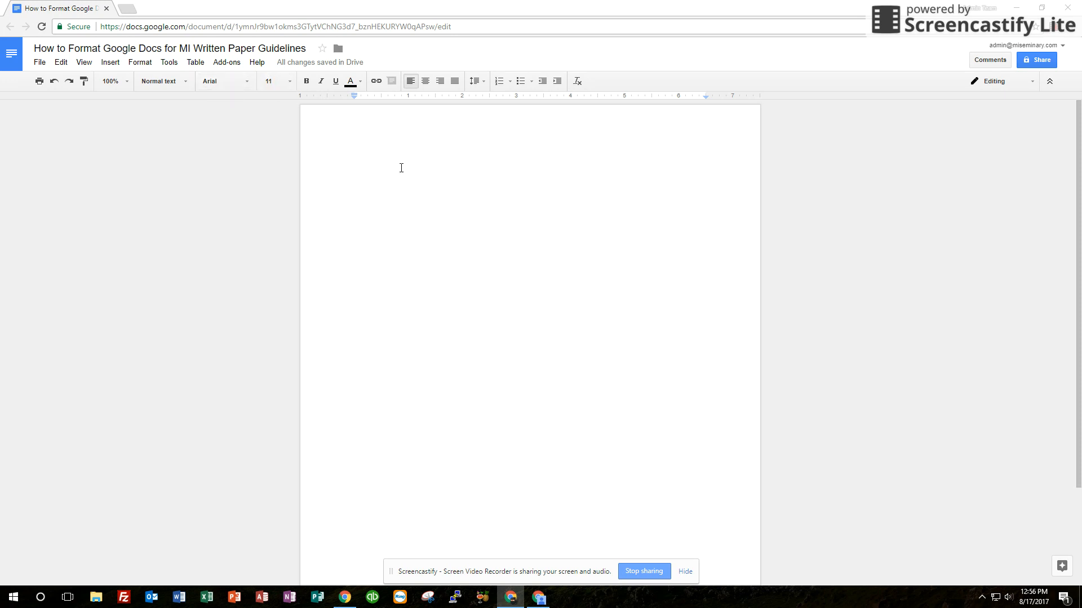
pyautogui.moveTo(414, 173)
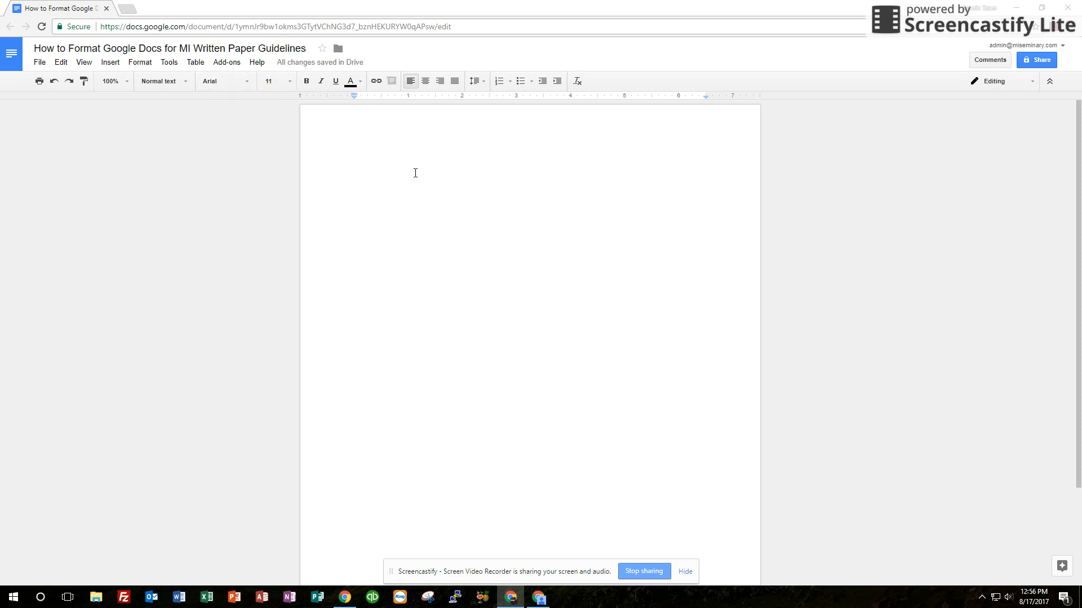
# Type 'This is my intro.' and format it as Times New Roman 12
pyautogui.write('This')
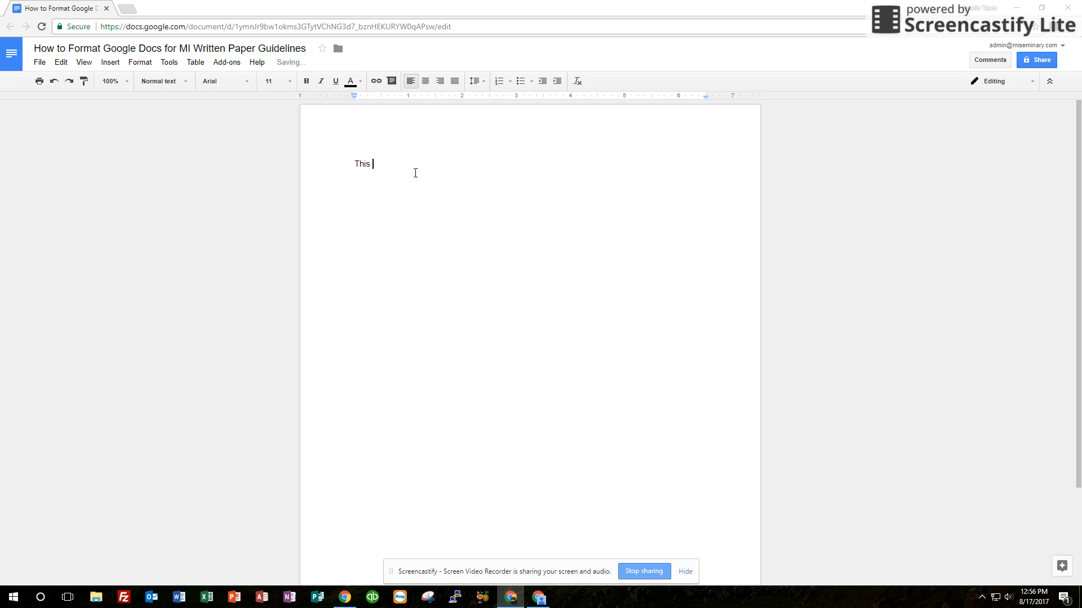
pyautogui.write('is my intro.')
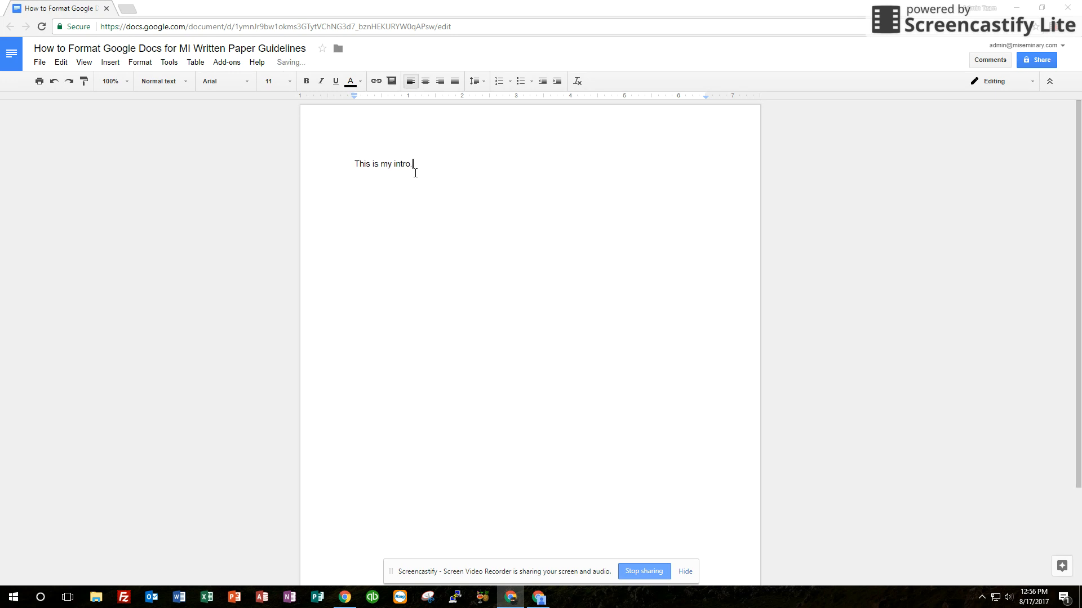
pyautogui.tripleClick(383, 164)
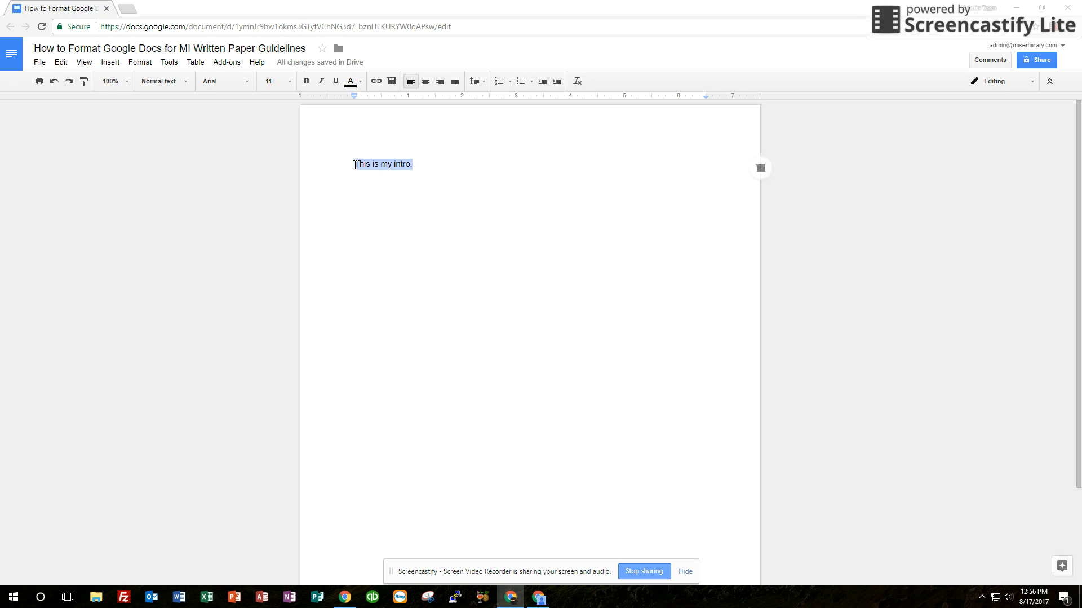
pyautogui.moveTo(224, 80)
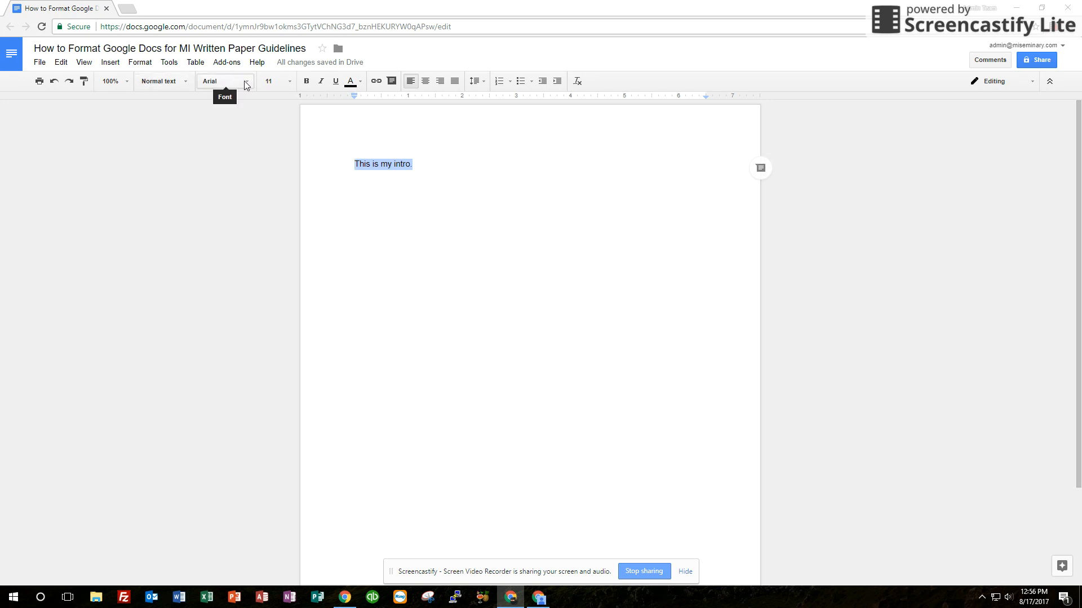
pyautogui.click(223, 81)
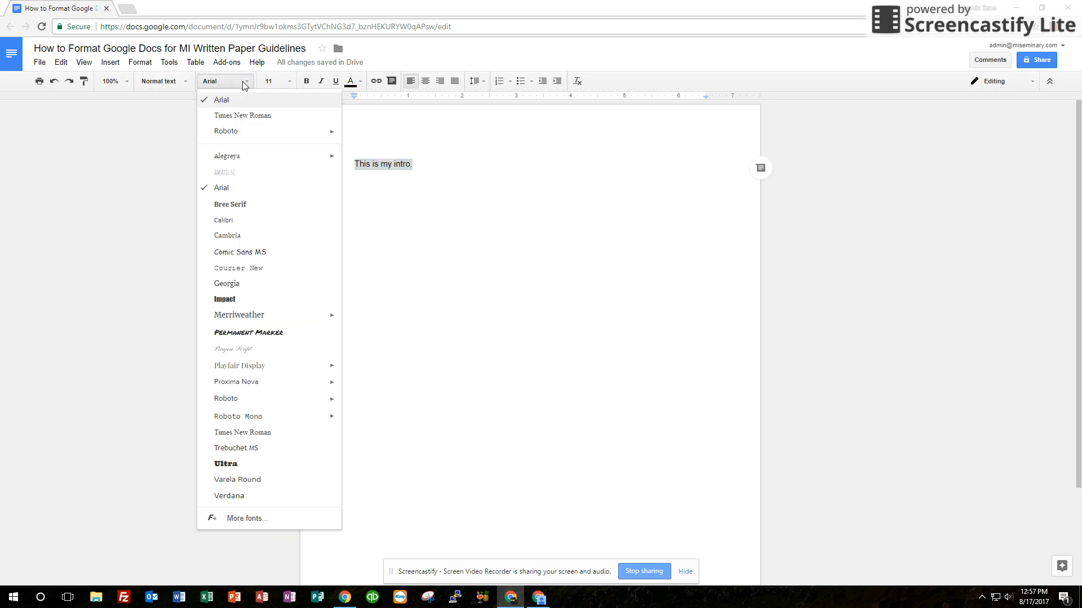
pyautogui.moveTo(241, 419)
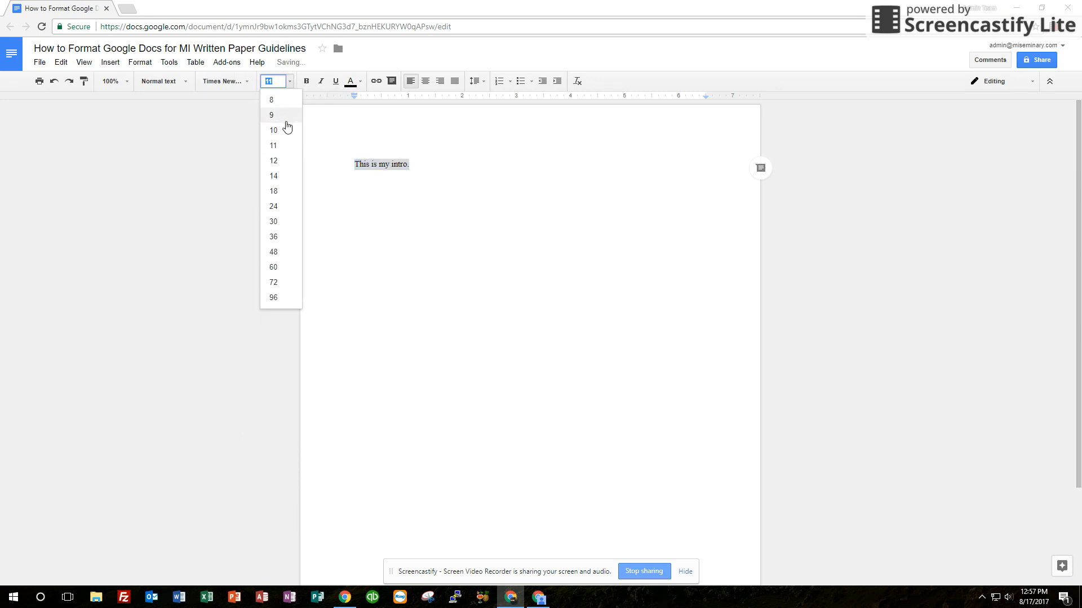
pyautogui.click(274, 161)
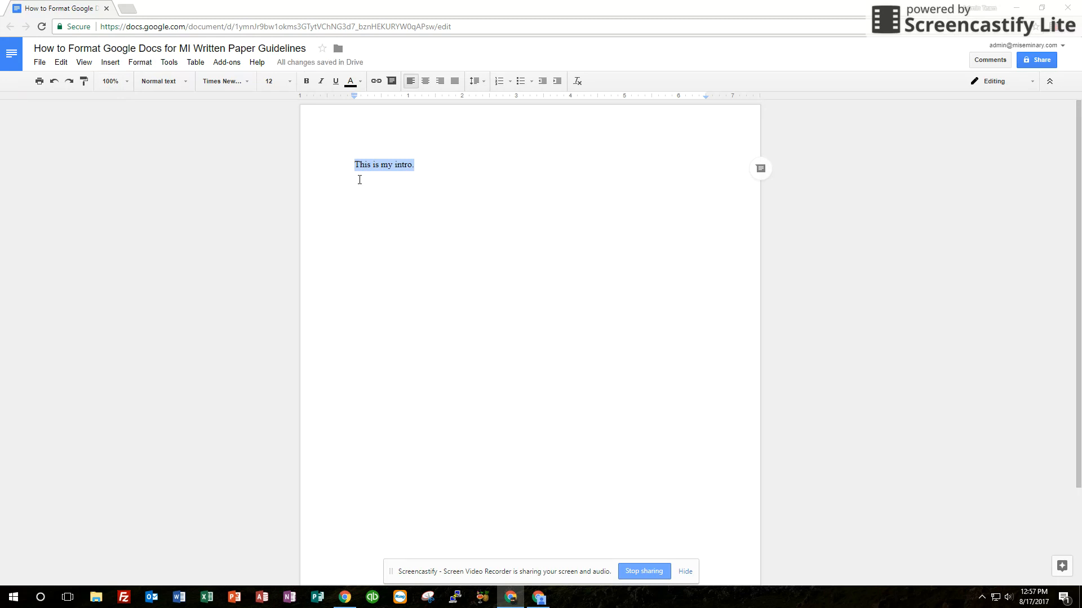
# Update Normal text to match the intro line and save as default styles
pyautogui.click(139, 62)
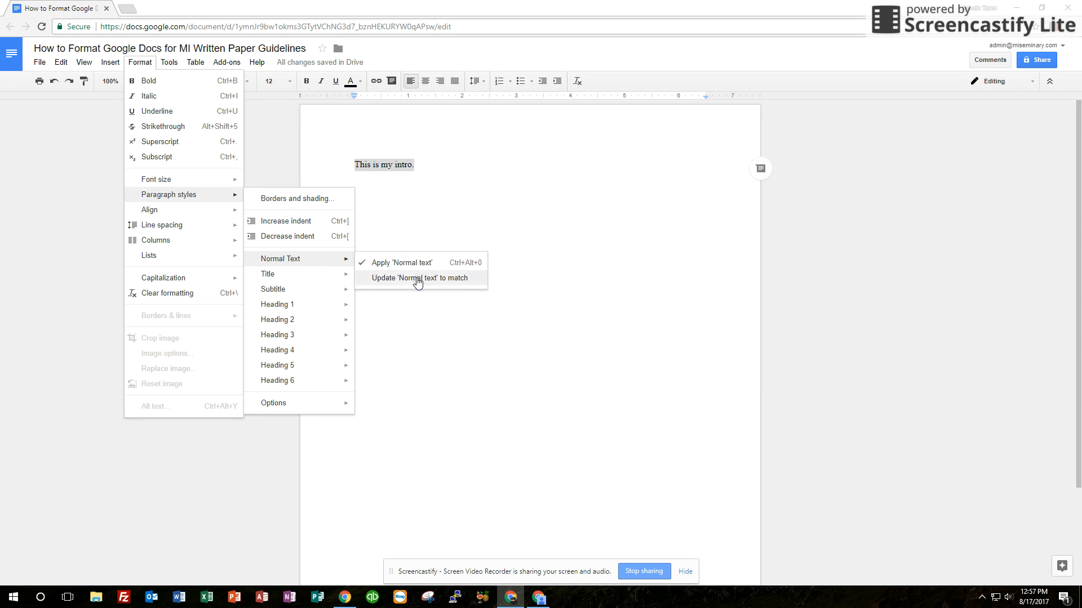
pyautogui.click(419, 277)
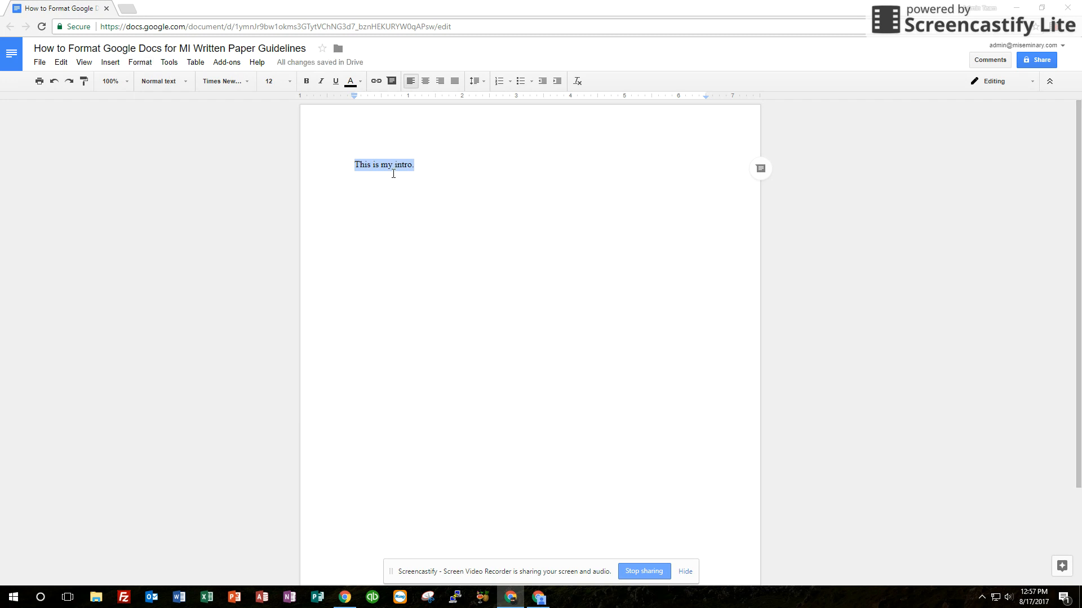
pyautogui.click(140, 62)
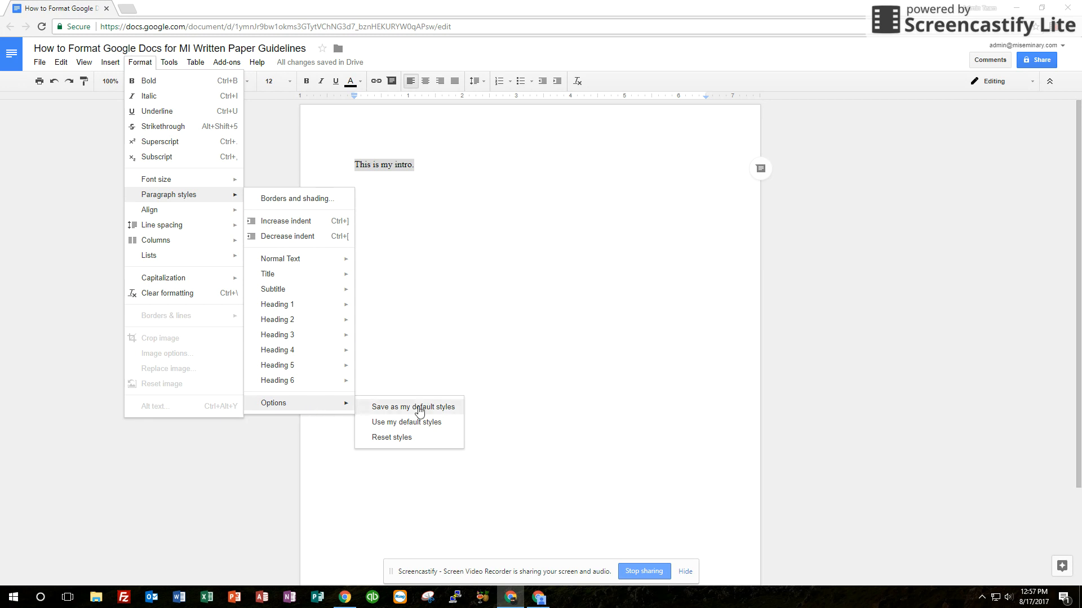
pyautogui.click(413, 406)
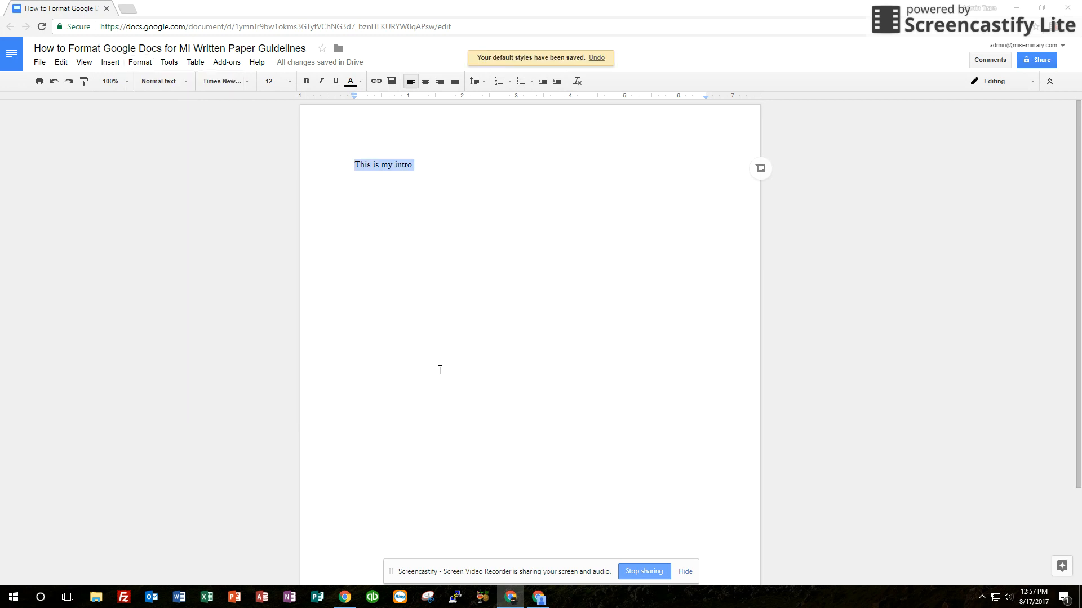
pyautogui.moveTo(602, 70)
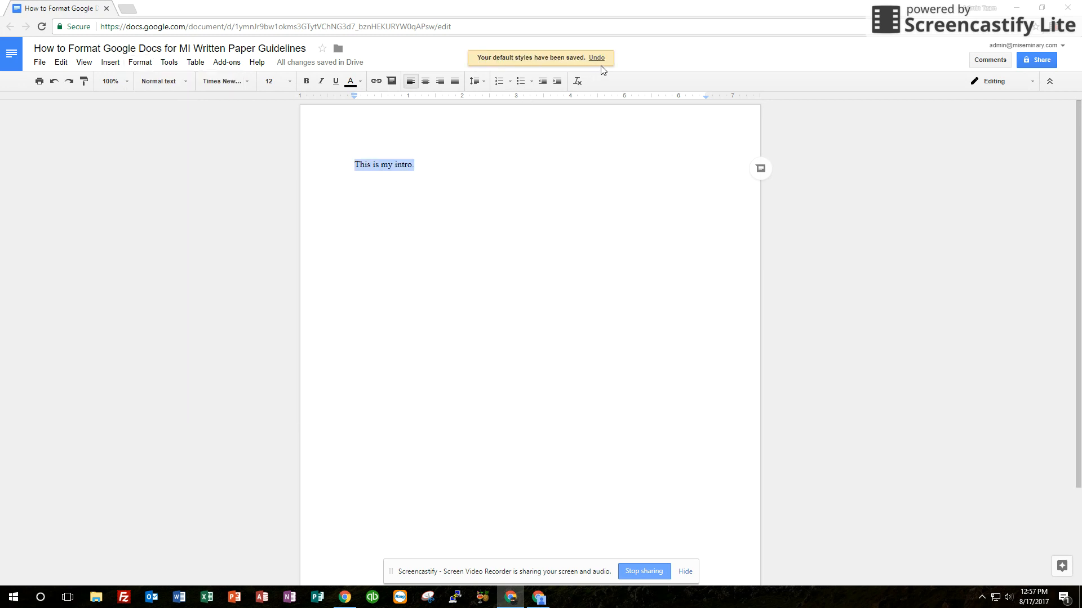
# Reselect the intro line, update Normal text again, and resave the default styles
pyautogui.click(414, 164)
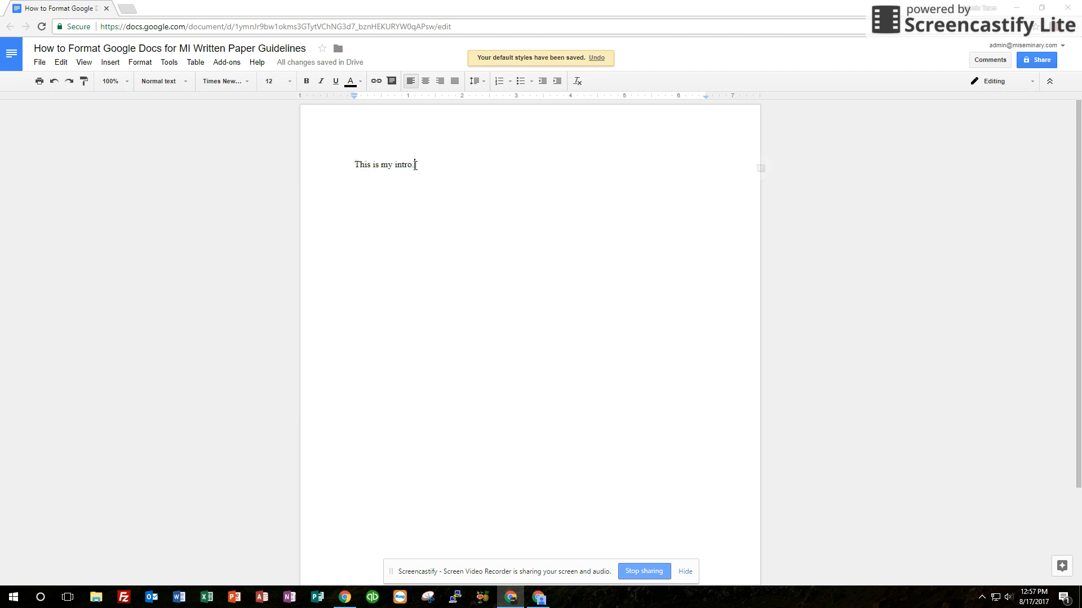
pyautogui.tripleClick(383, 164)
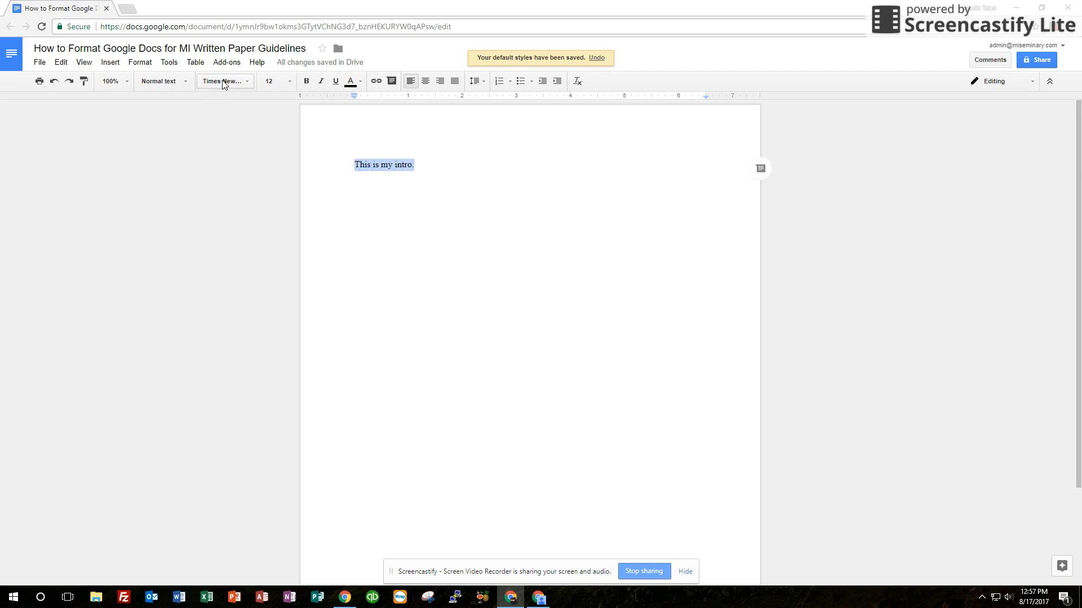
pyautogui.moveTo(268, 80)
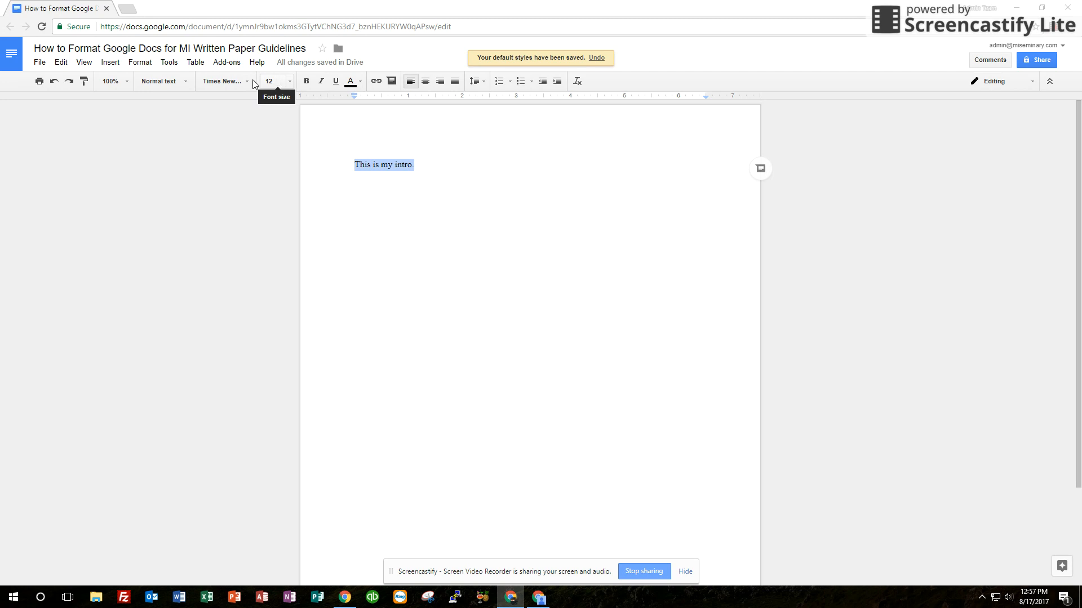
pyautogui.click(140, 62)
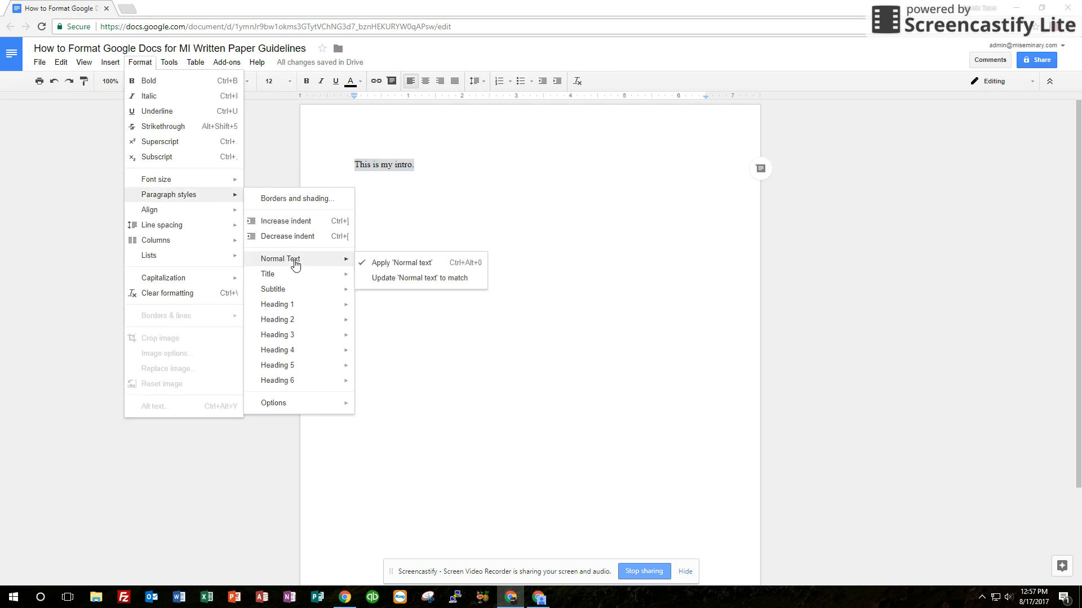
pyautogui.click(401, 262)
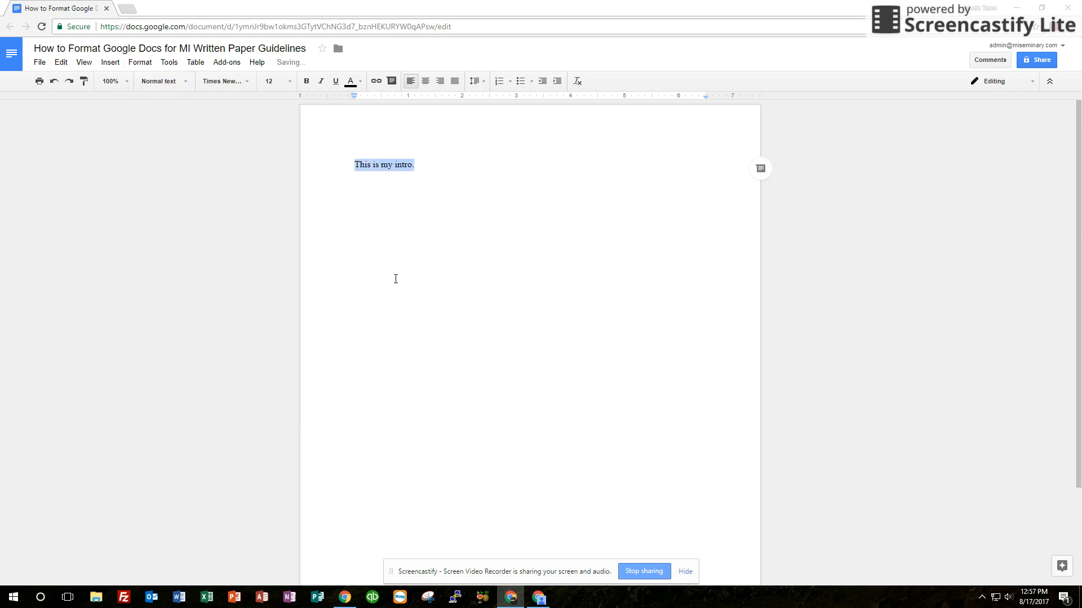
pyautogui.moveTo(408, 187)
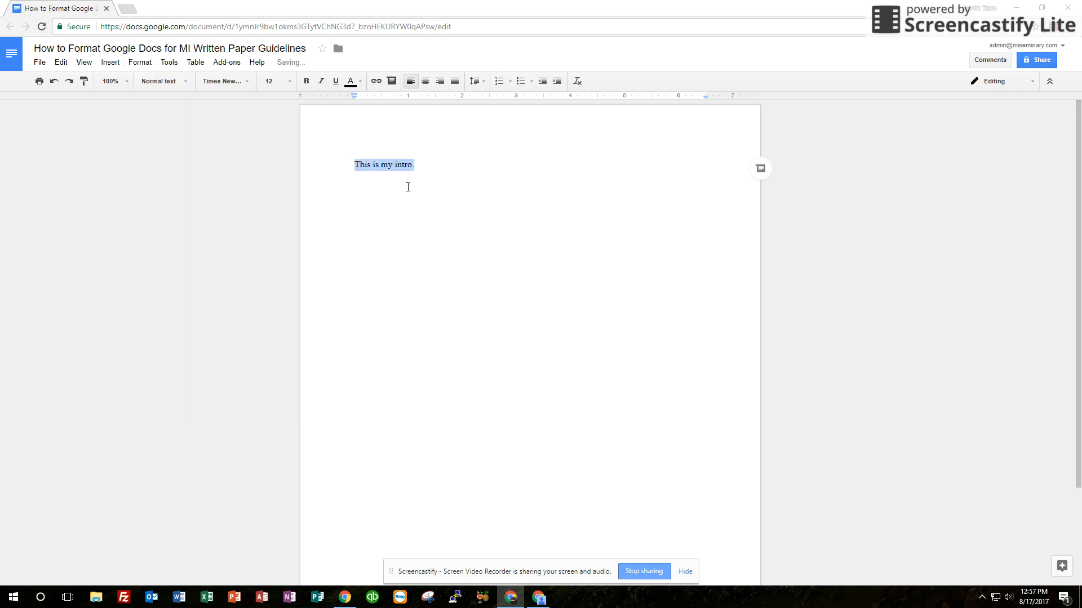
pyautogui.click(139, 62)
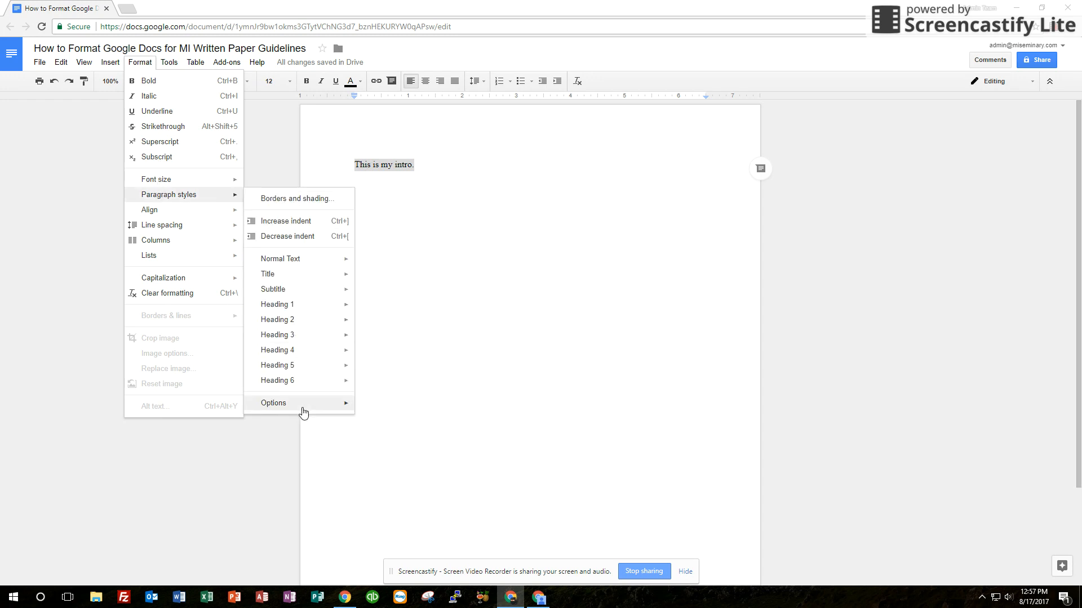
pyautogui.click(274, 403)
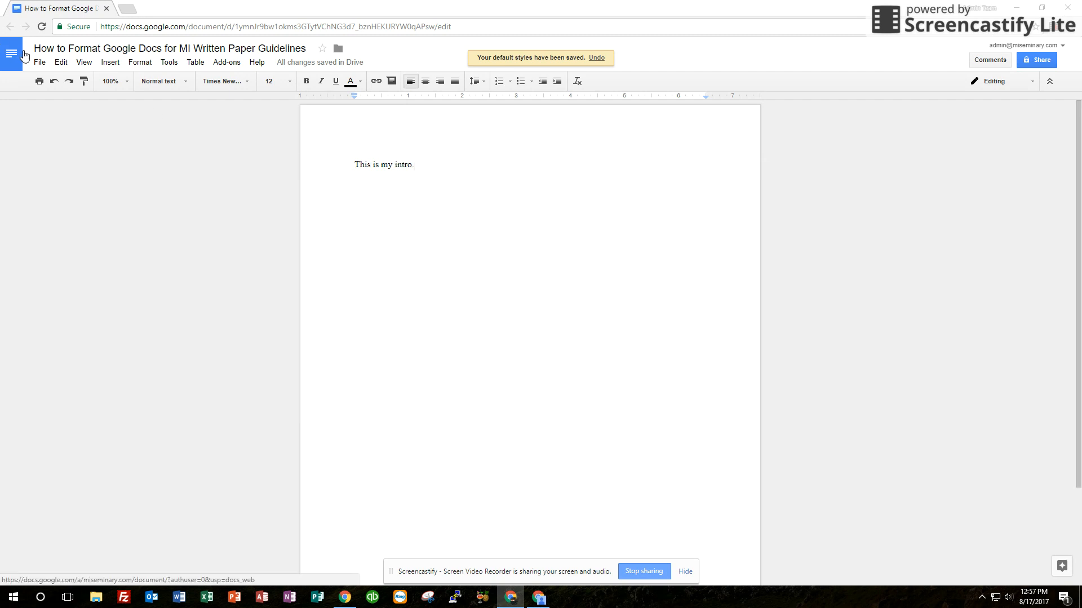
pyautogui.click(40, 62)
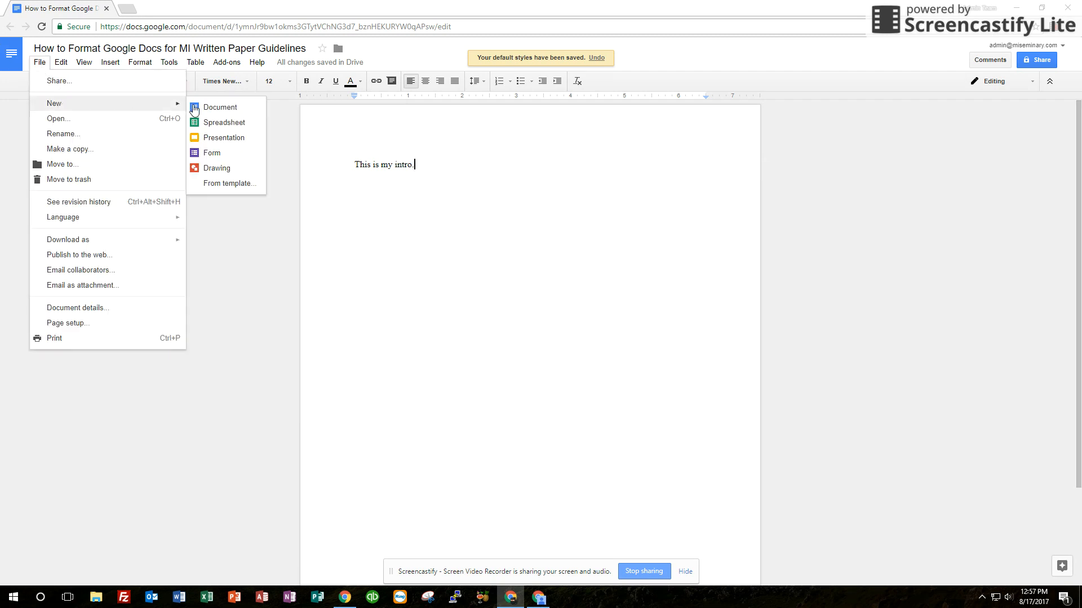
# Create a new blank document to confirm it defaults to Times New Roman 12
pyautogui.click(219, 107)
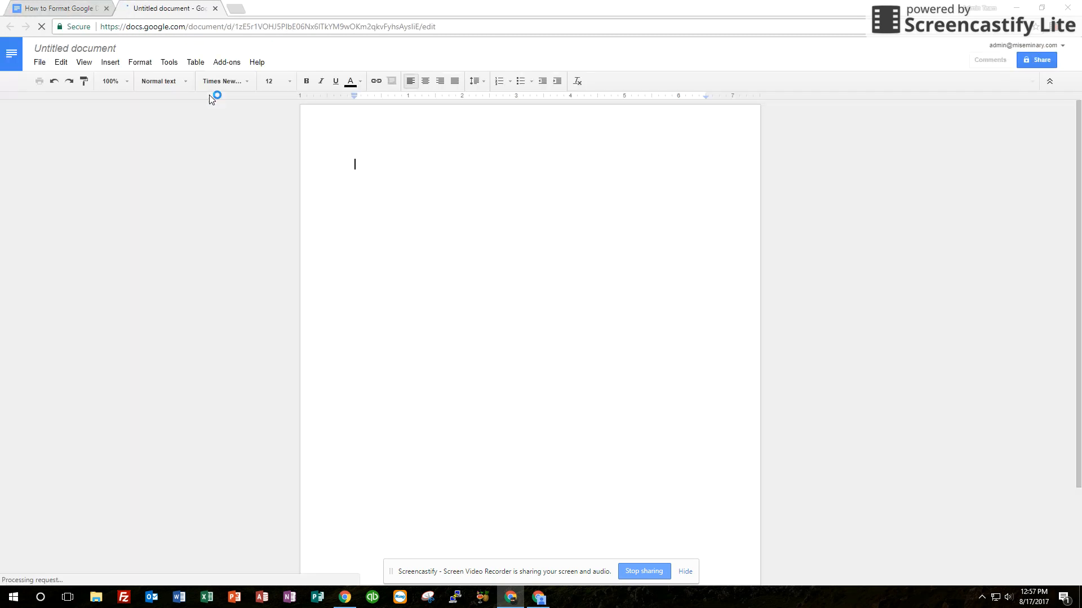
pyautogui.moveTo(224, 81)
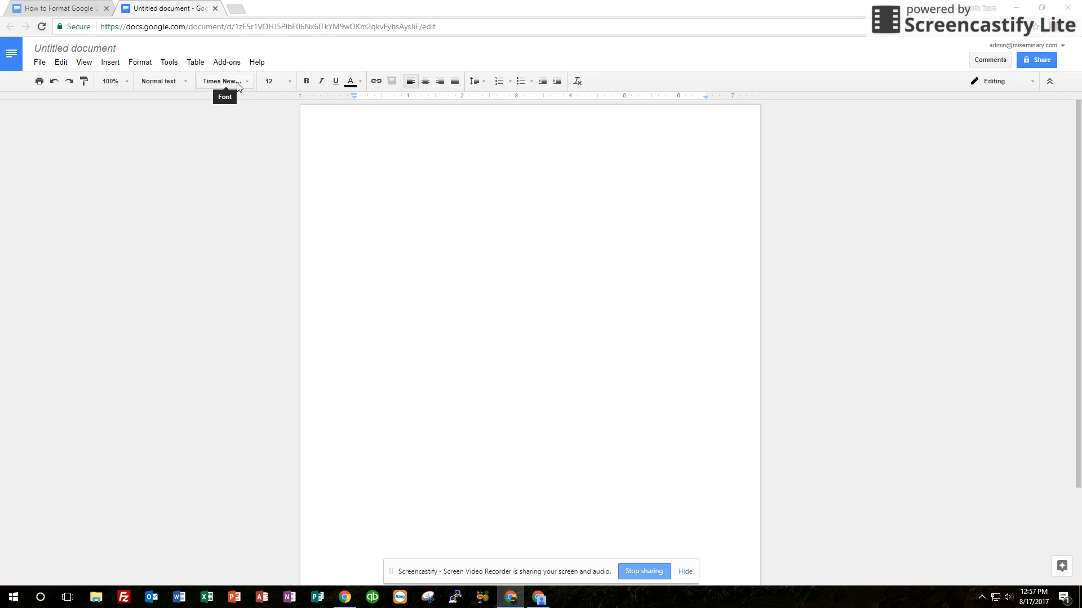
pyautogui.moveTo(269, 81)
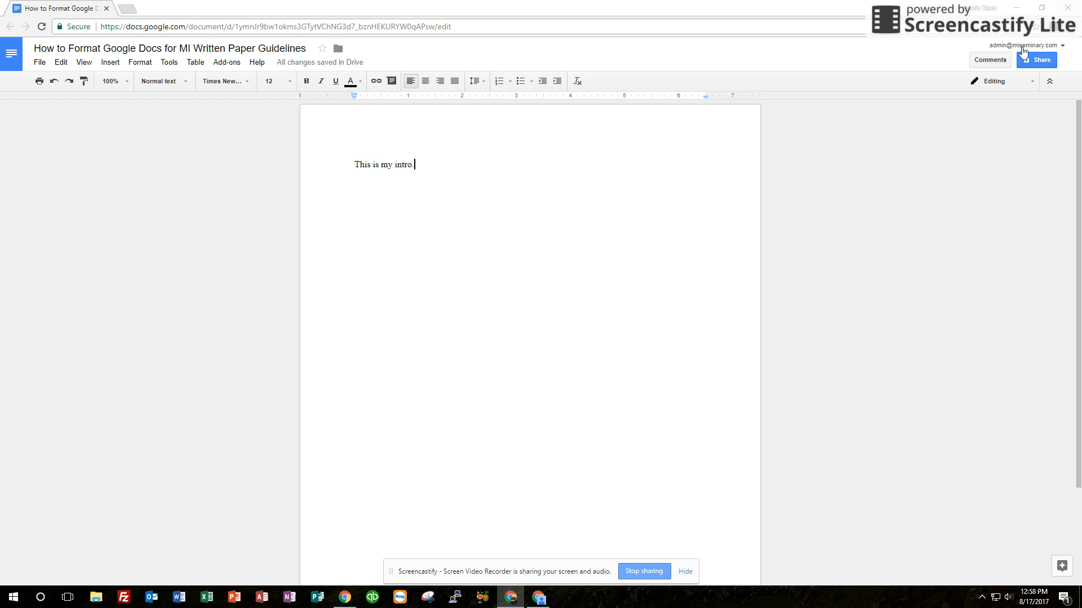
pyautogui.moveTo(543, 157)
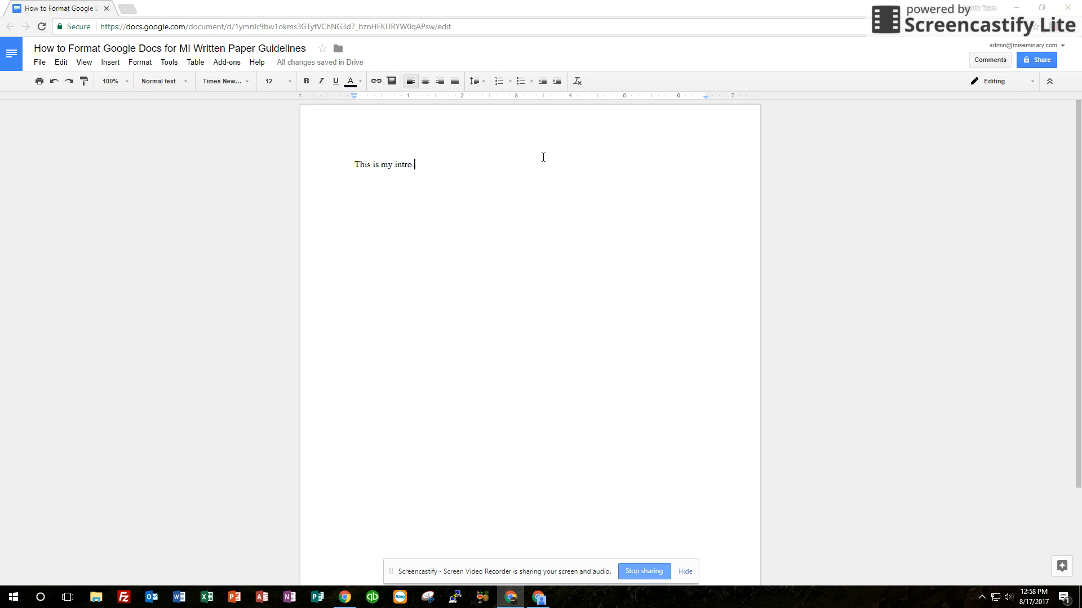
pyautogui.moveTo(1027, 45)
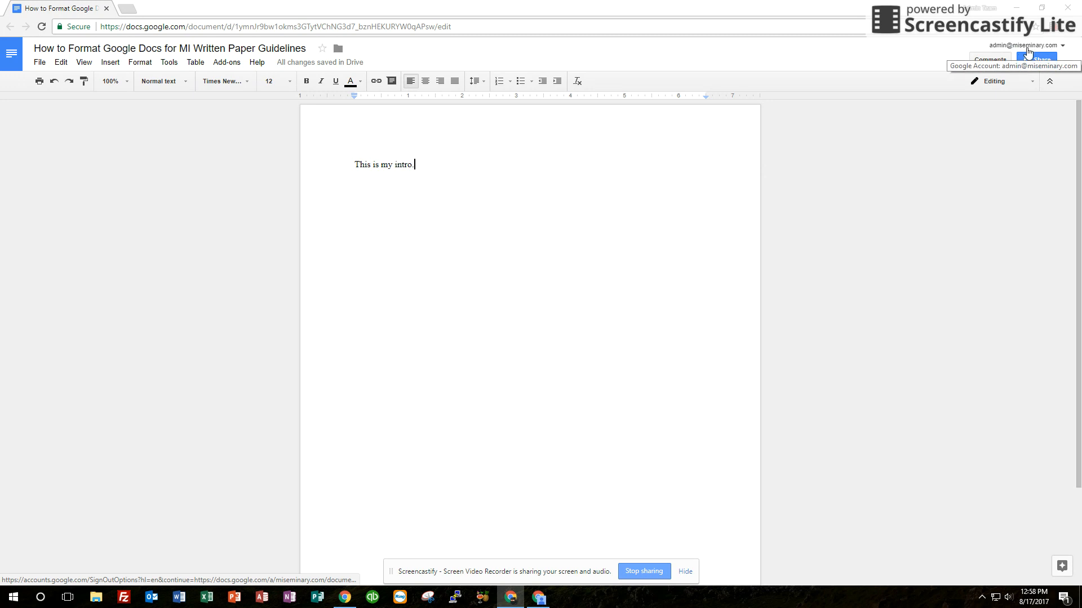
pyautogui.moveTo(442, 196)
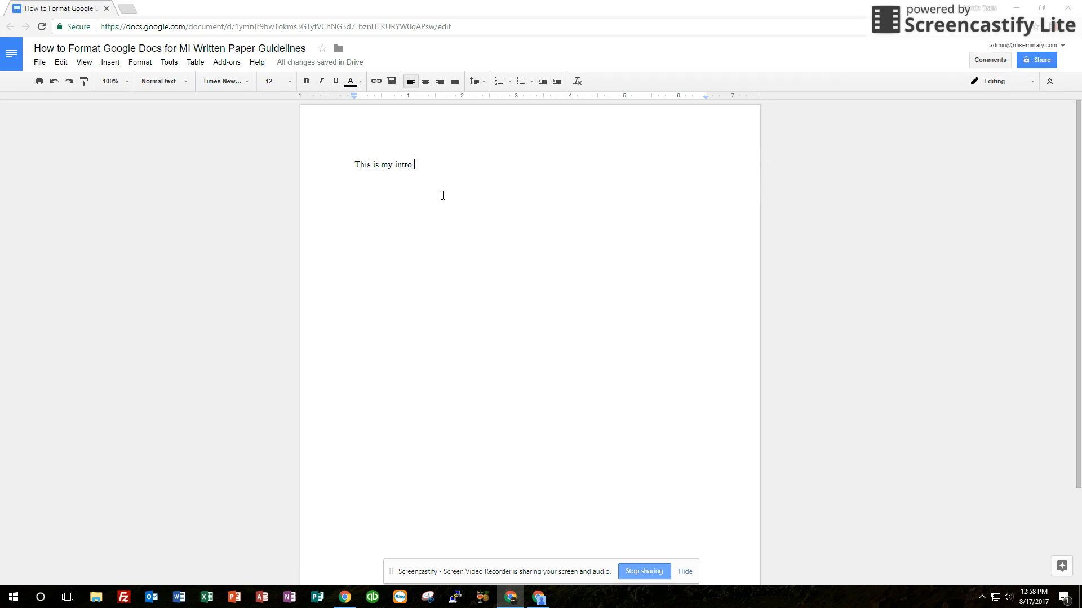
pyautogui.moveTo(213, 157)
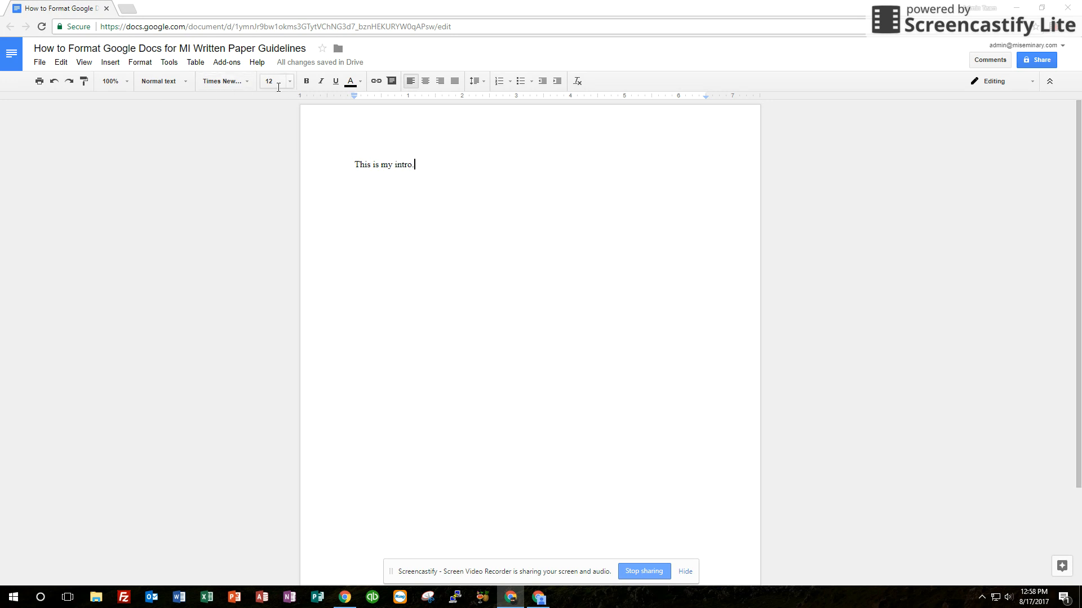
pyautogui.moveTo(1008, 46)
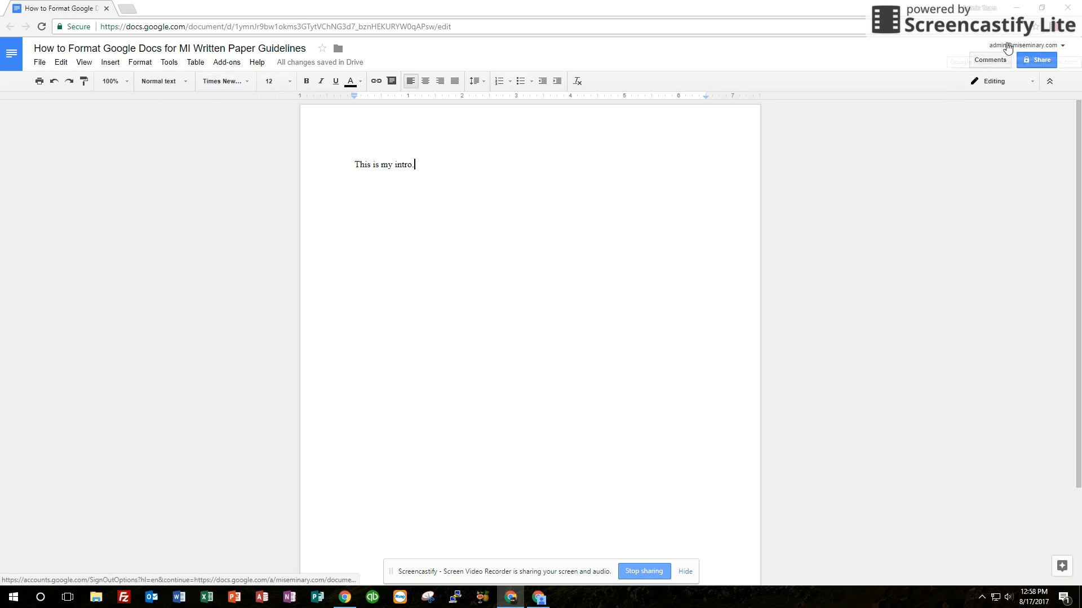
pyautogui.moveTo(313, 191)
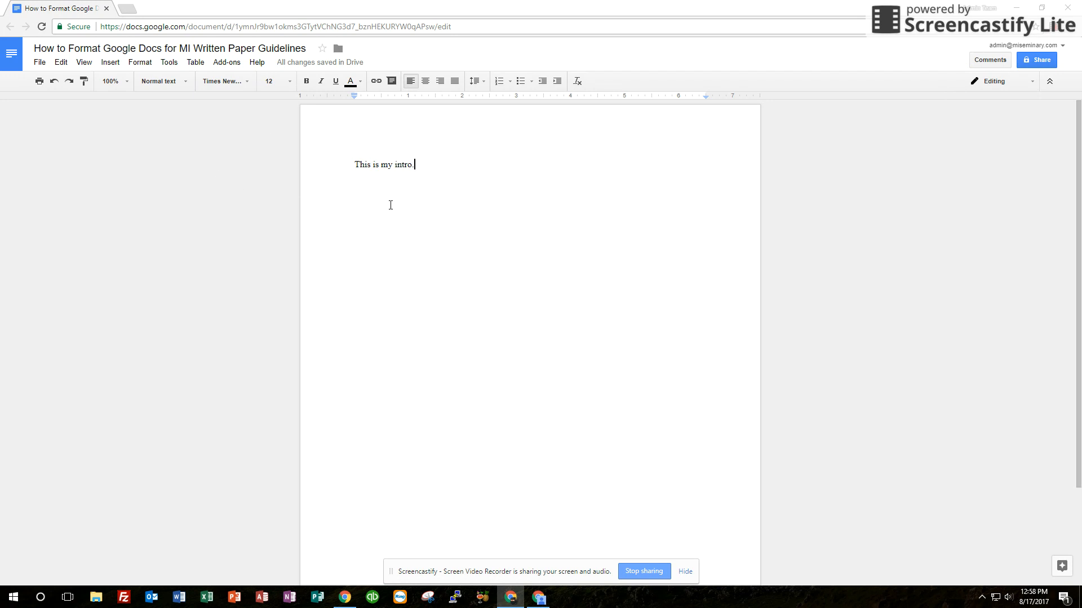
pyautogui.moveTo(269, 155)
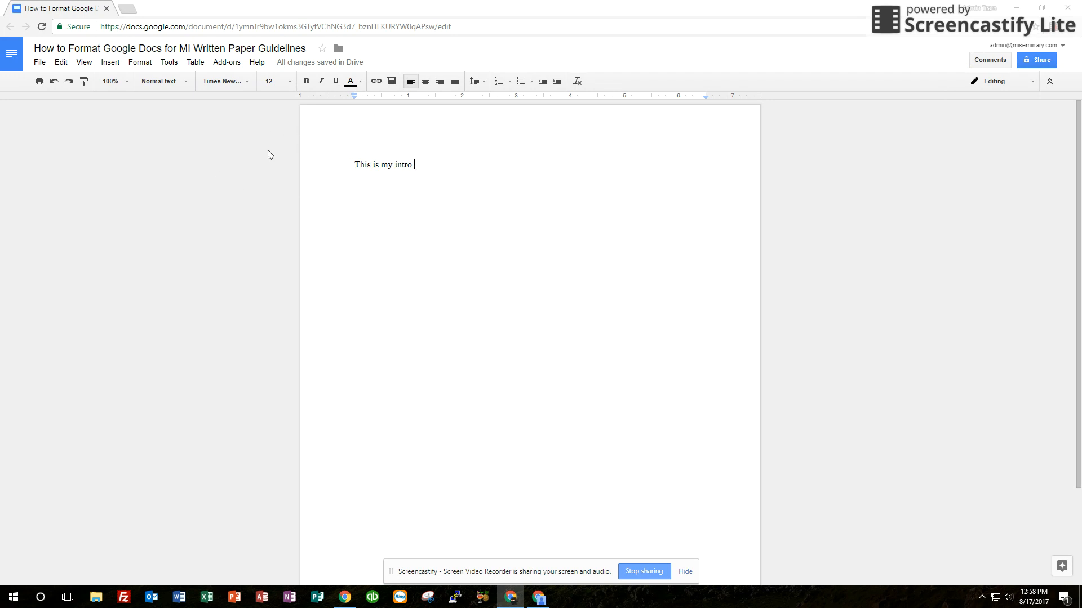
pyautogui.moveTo(393, 124)
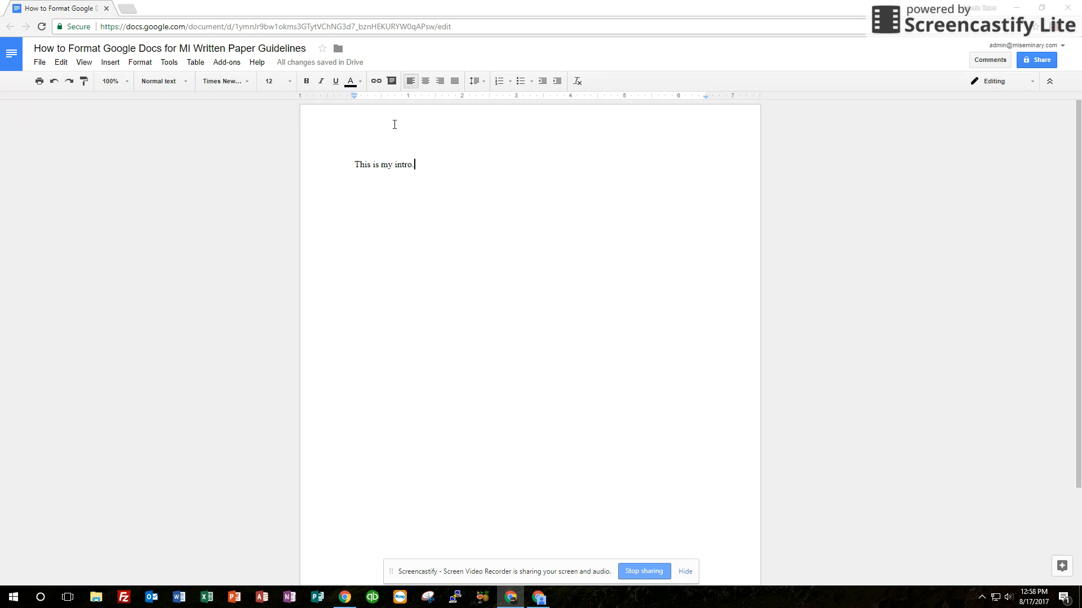
pyautogui.moveTo(373, 121)
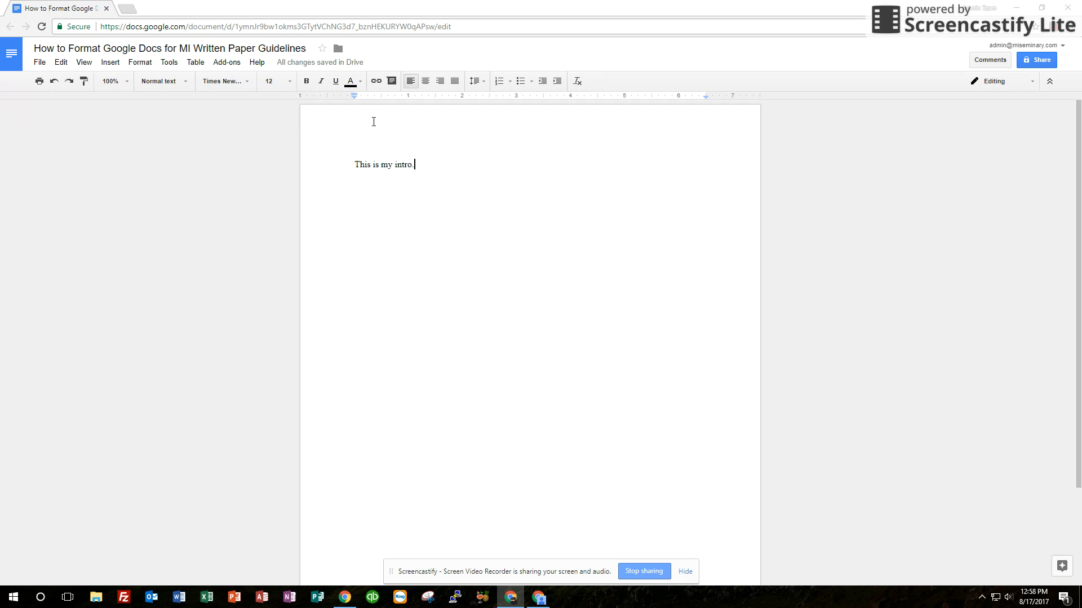
pyautogui.moveTo(342, 115)
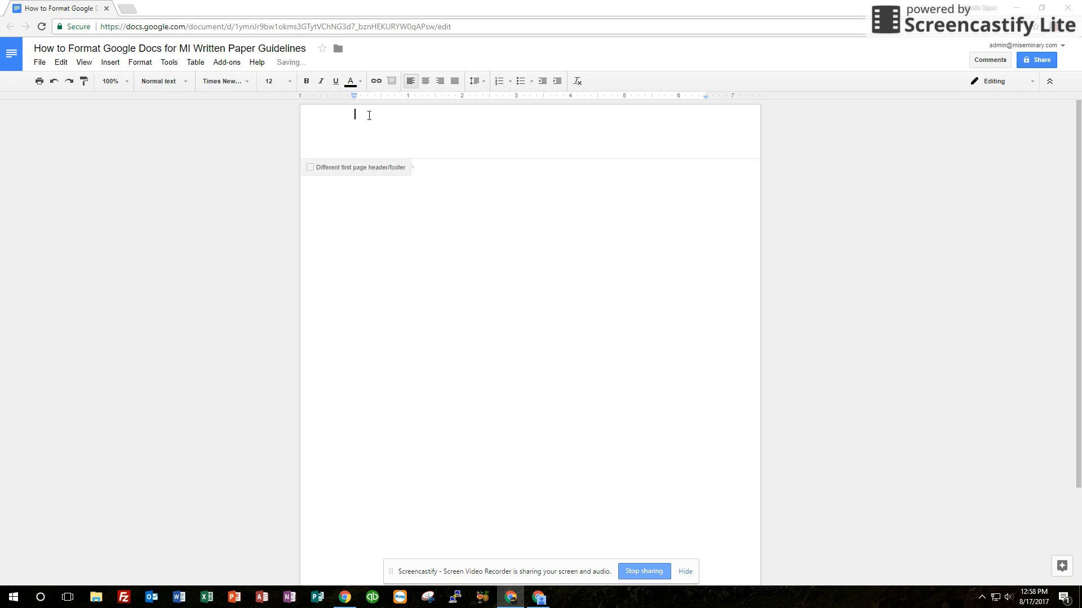
pyautogui.moveTo(615, 292)
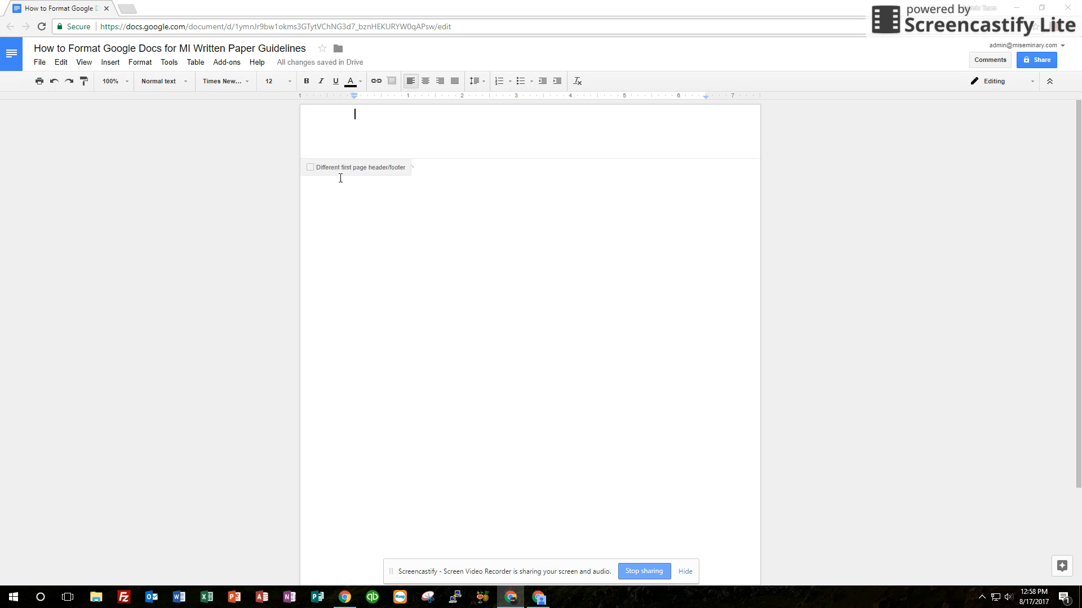
pyautogui.moveTo(392, 180)
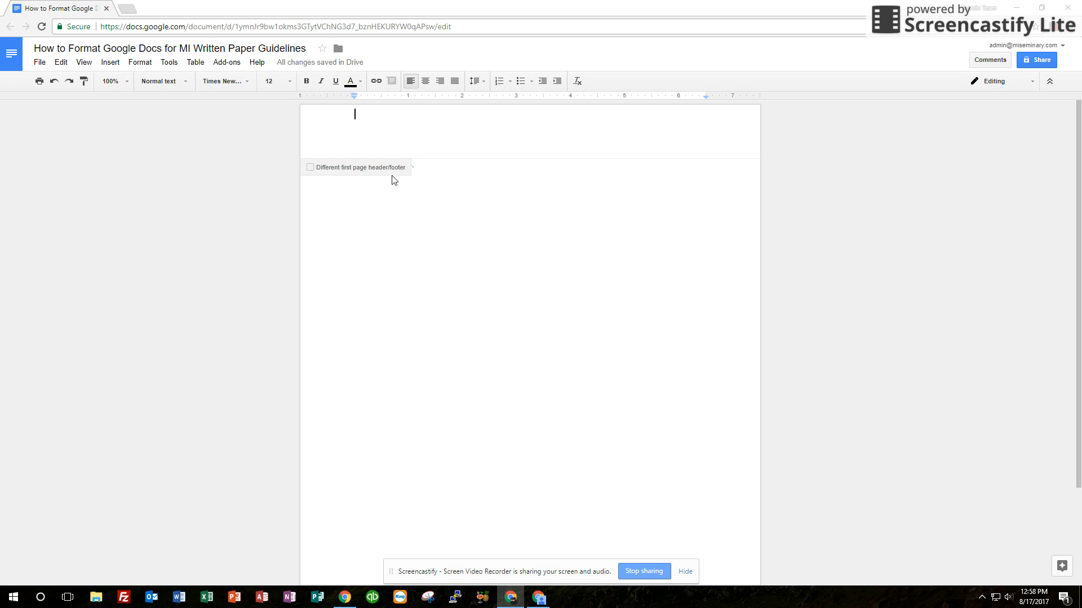
pyautogui.moveTo(347, 179)
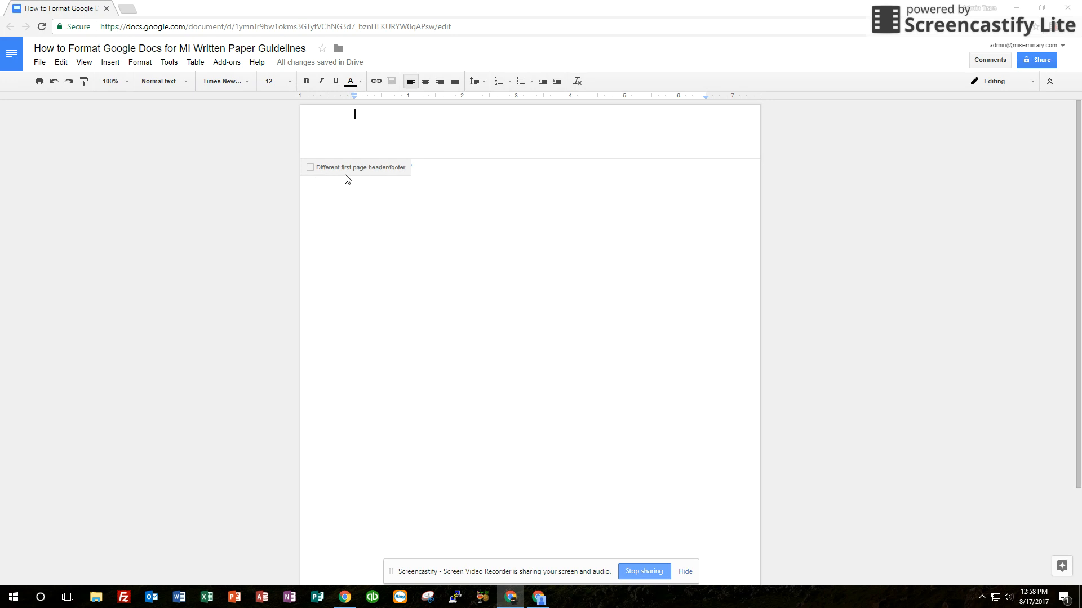
pyautogui.moveTo(676, 136)
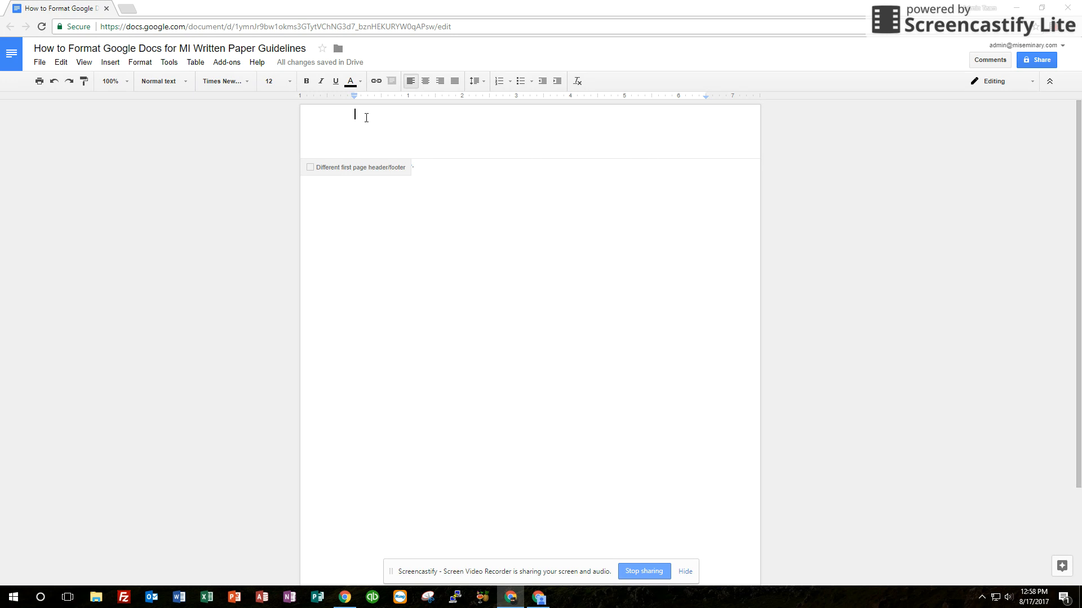
pyautogui.moveTo(651, 330)
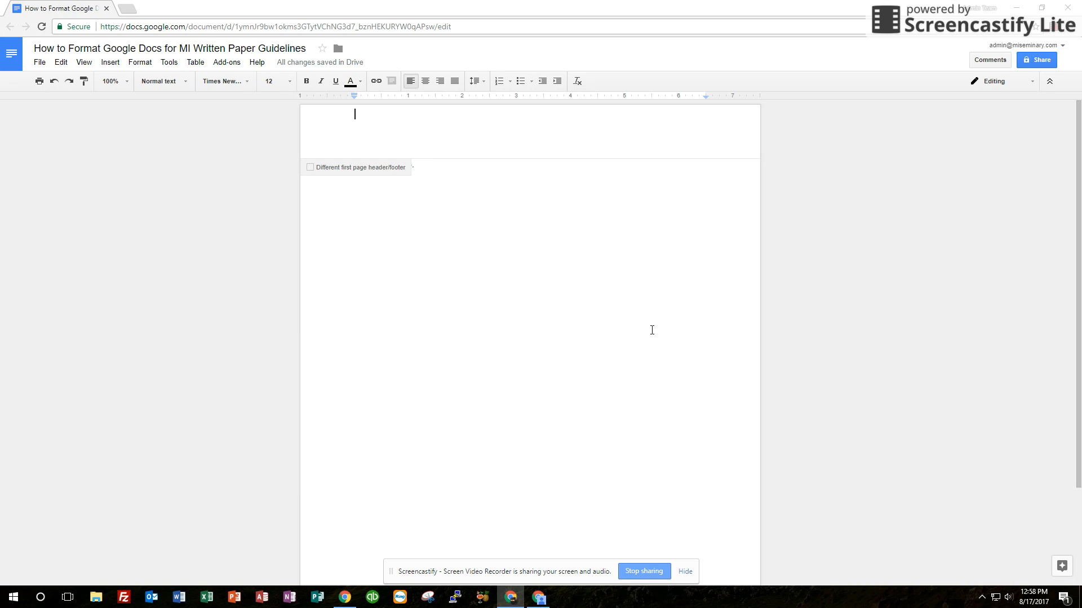
# Type the class 'History of the Reformation' at the left of the header
pyautogui.write('H')
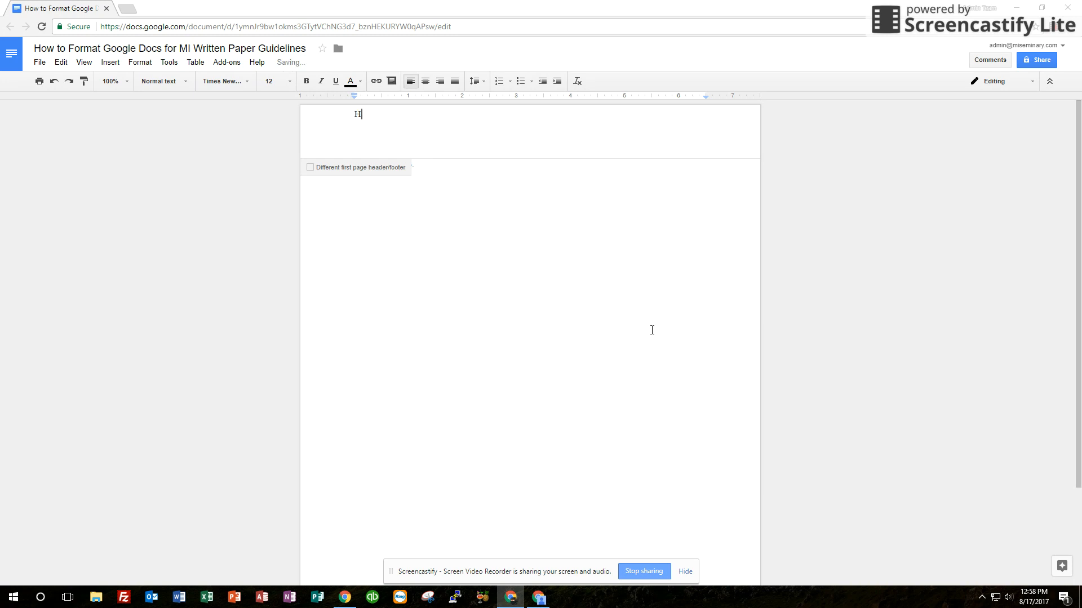
pyautogui.write('is')
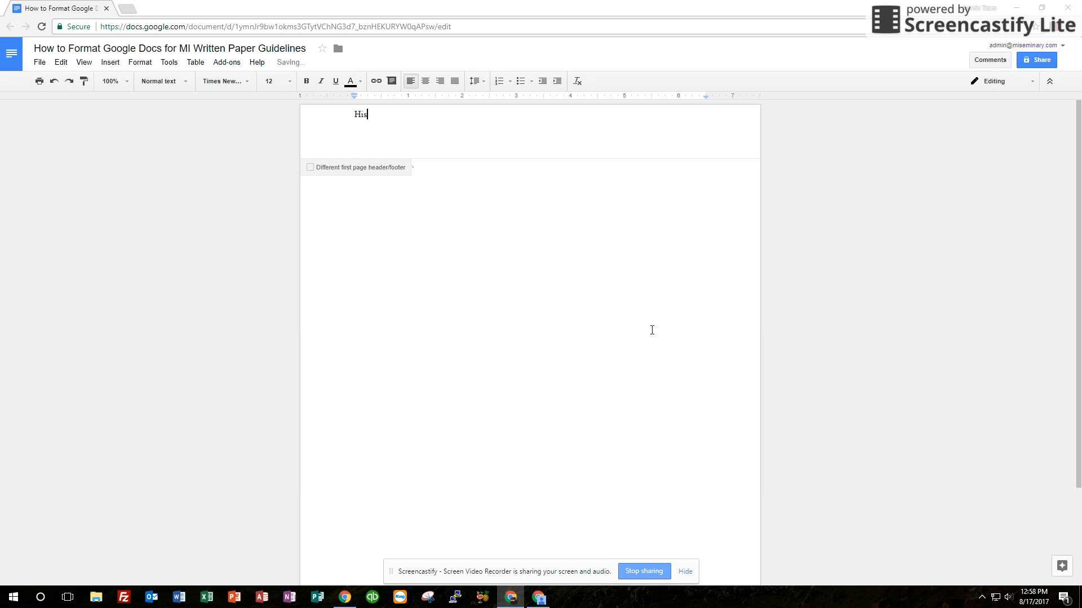
pyautogui.write('tory of')
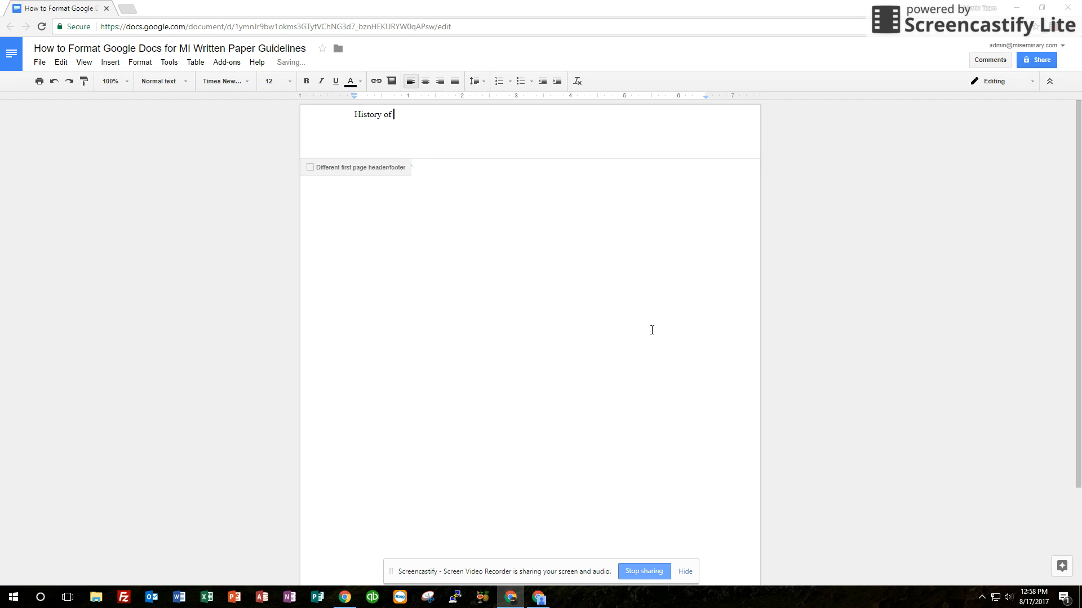
pyautogui.write('the')
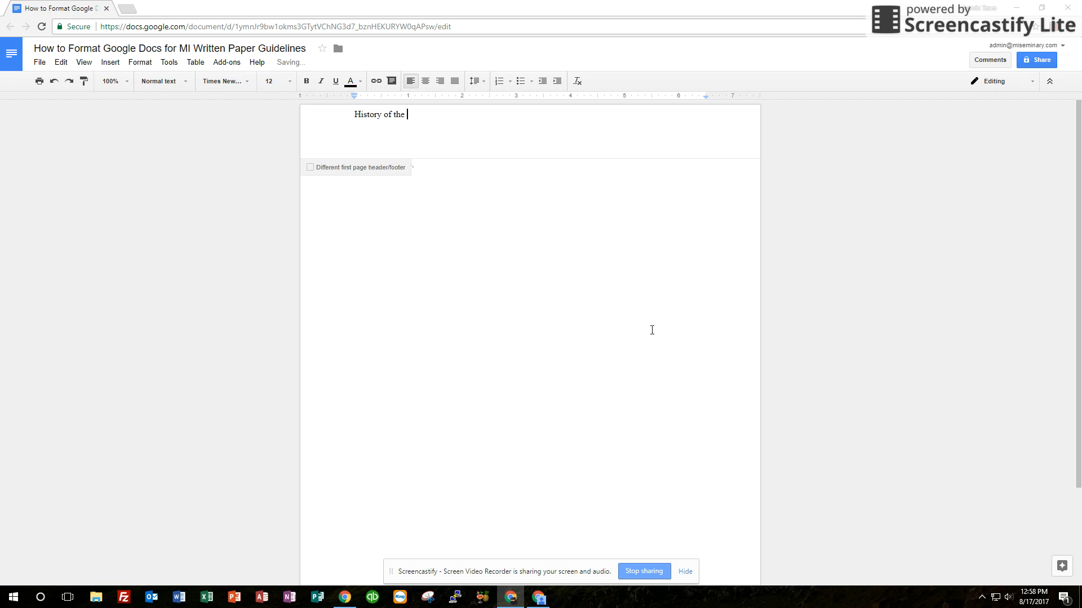
pyautogui.write('Reformation')
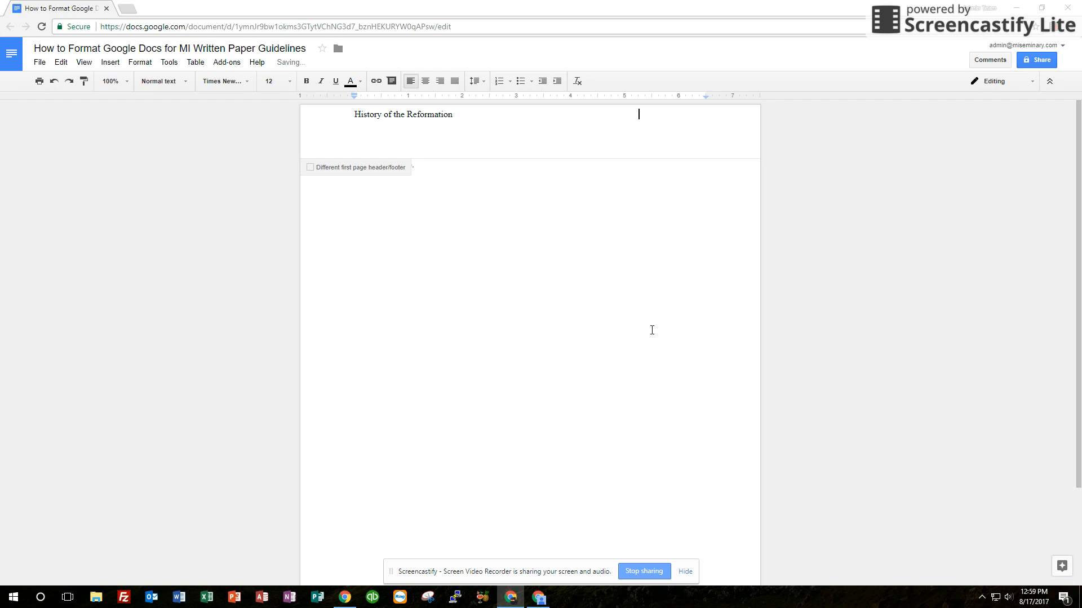
pyautogui.write('Su')
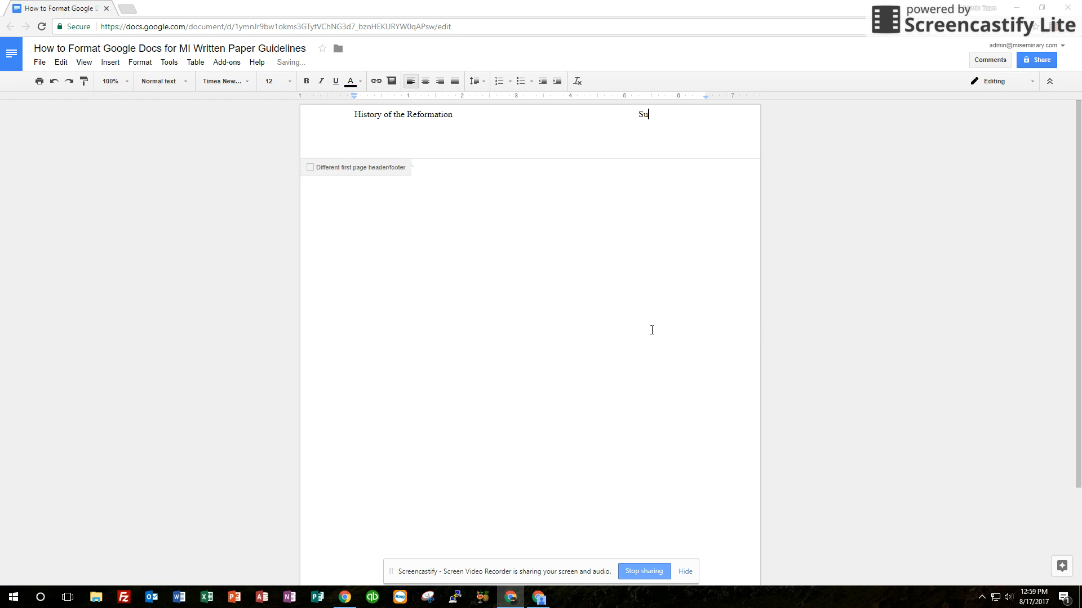
pyautogui.write('zie S')
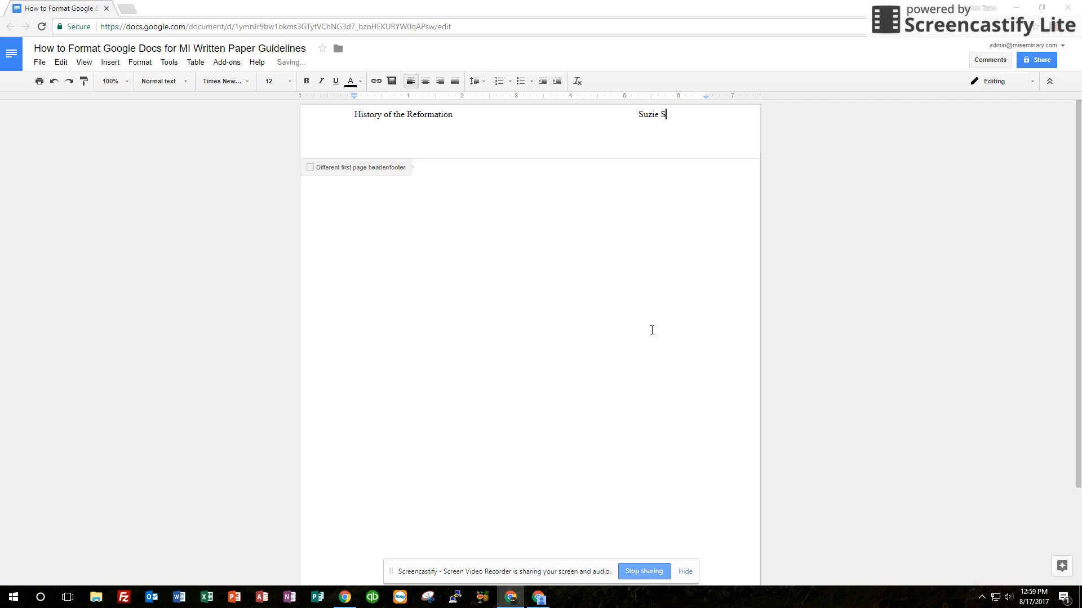
pyautogui.write('eminary')
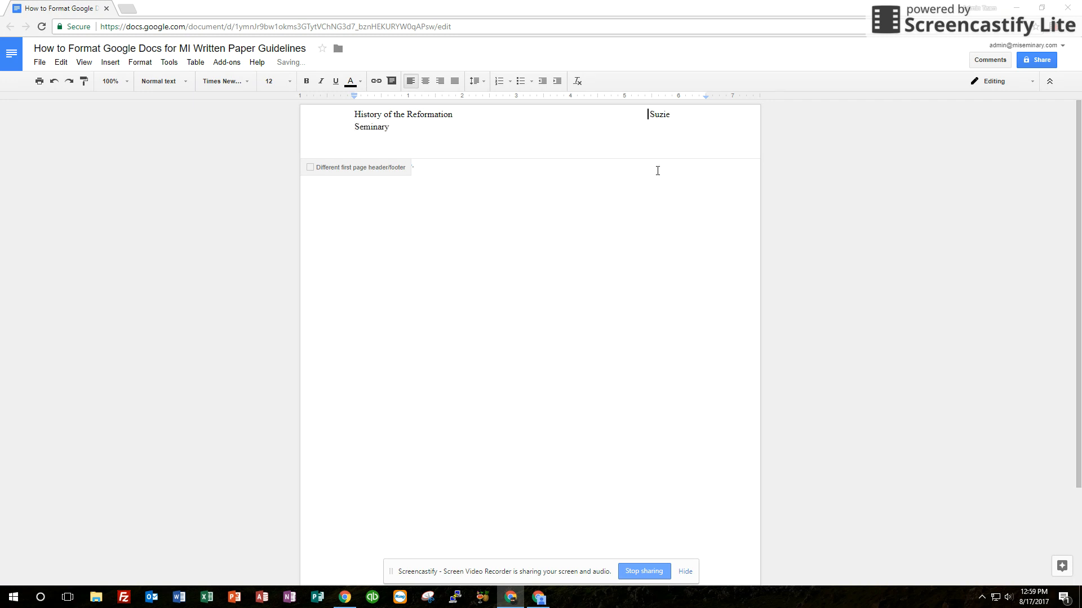
pyautogui.write('Seminary')
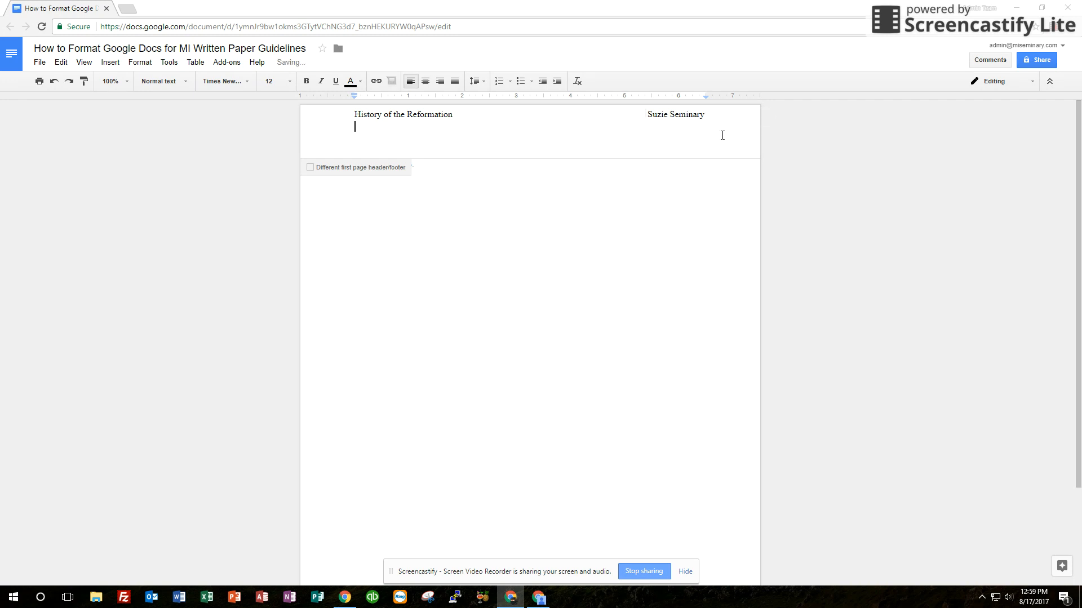
pyautogui.write('§')
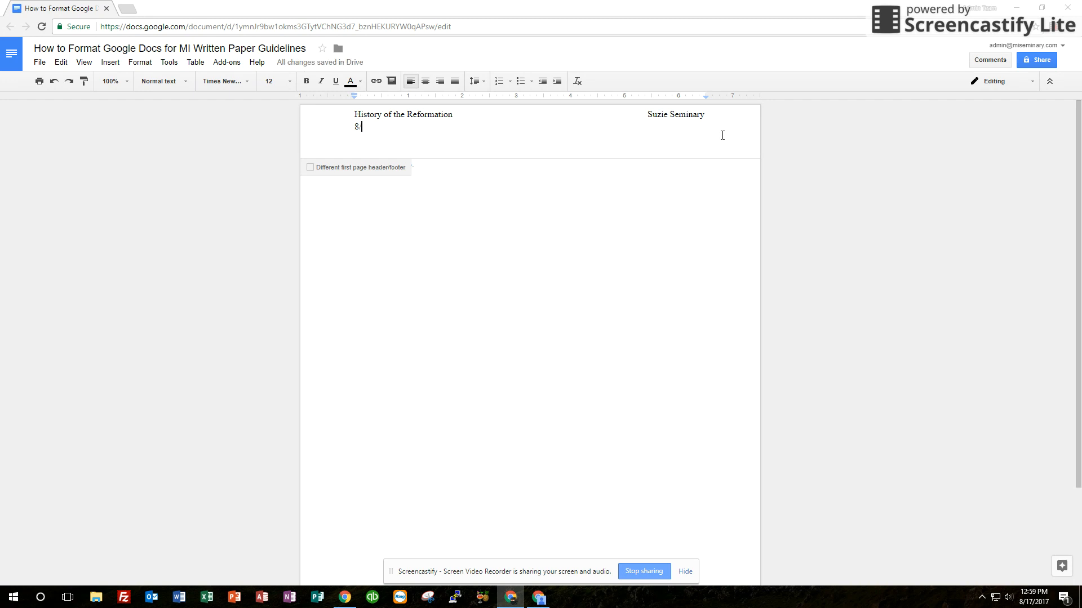
pyautogui.write('/17/')
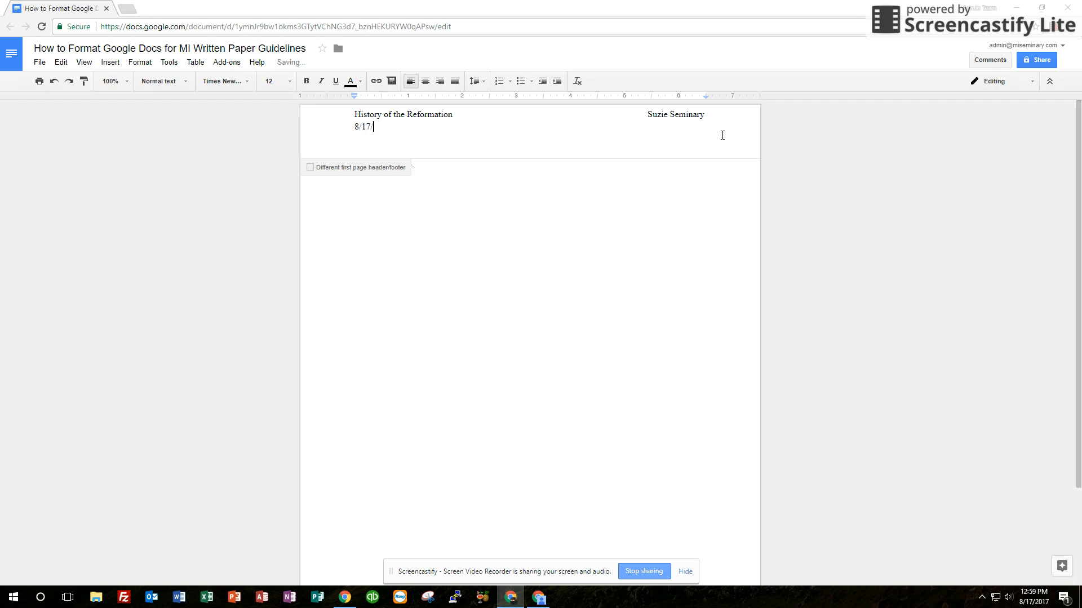
pyautogui.write('2017')
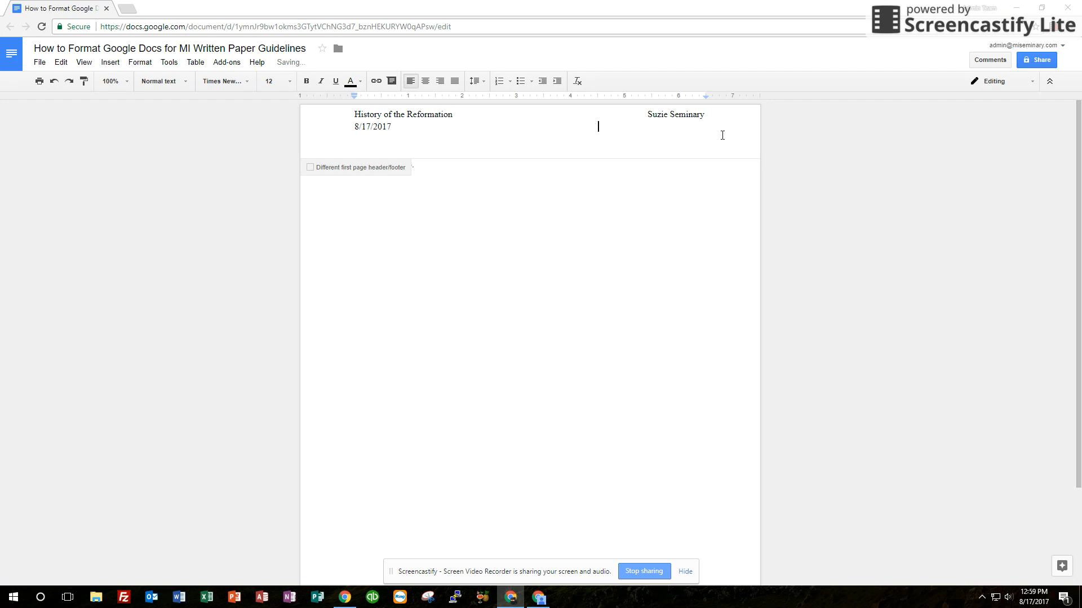
pyautogui.click(634, 126)
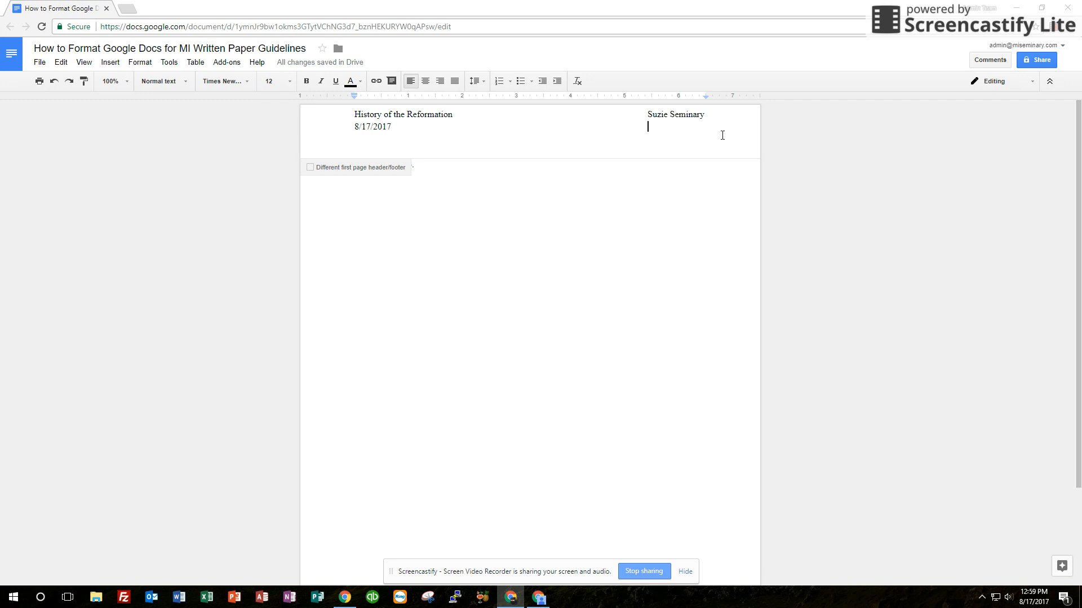
pyautogui.write('201700000014')
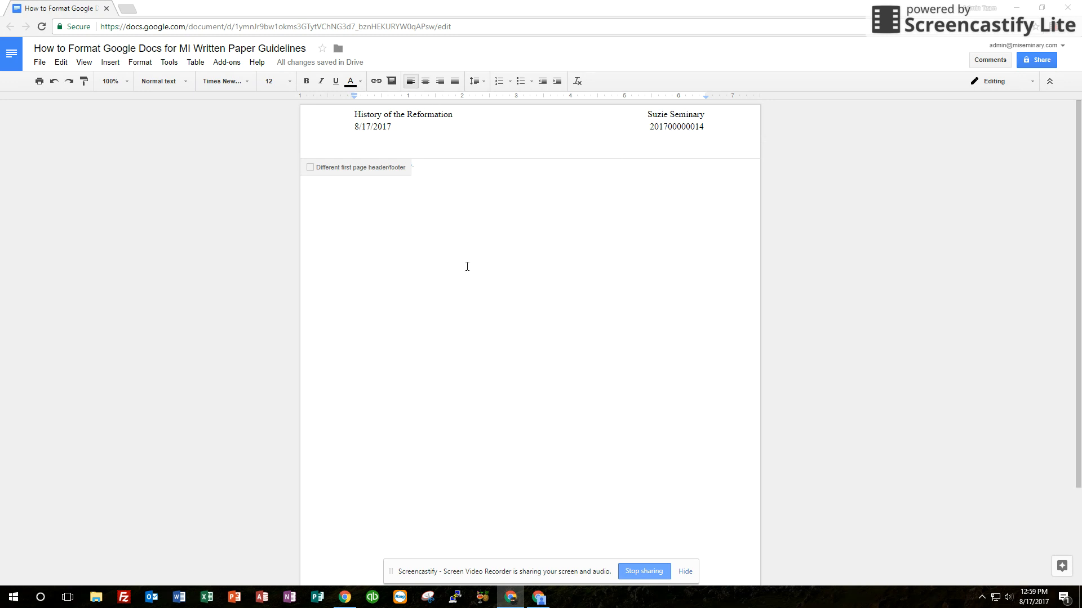
pyautogui.write('This is my intro.')
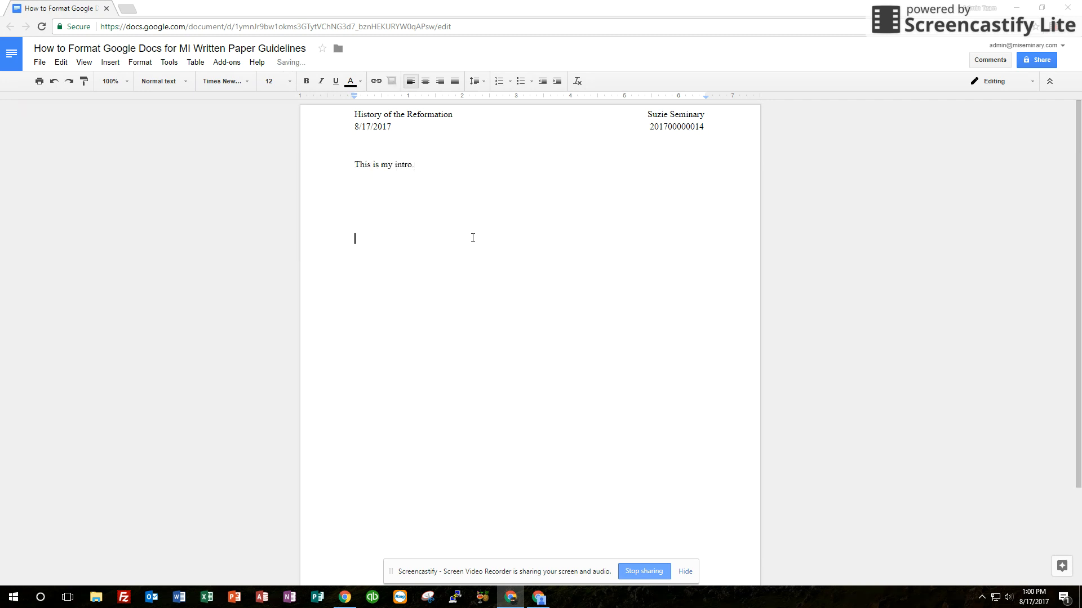
pyautogui.scroll(-3)
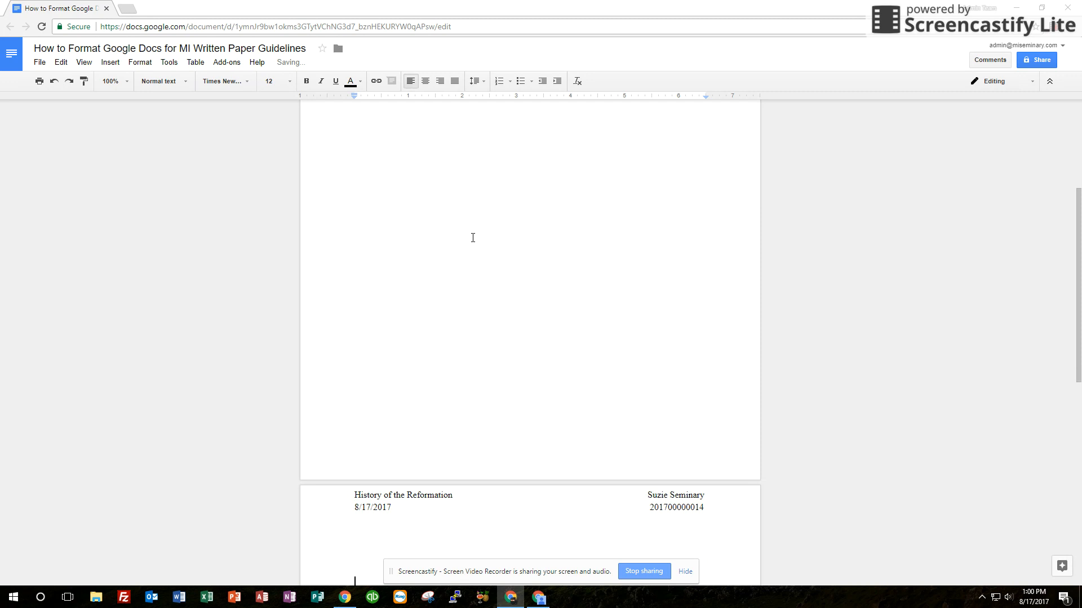
pyautogui.scroll(-3)
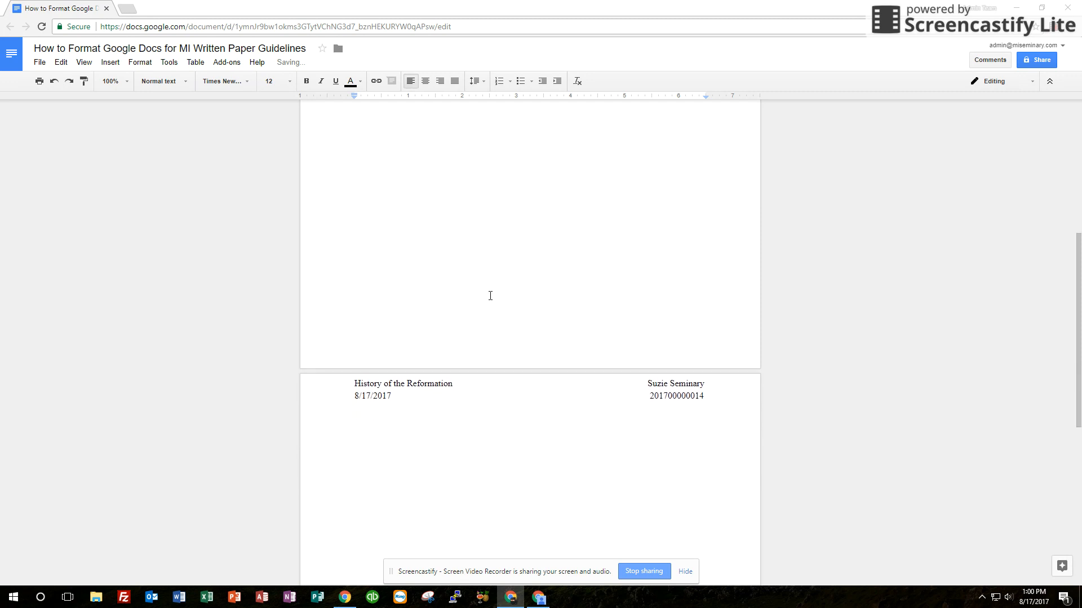
pyautogui.scroll(3)
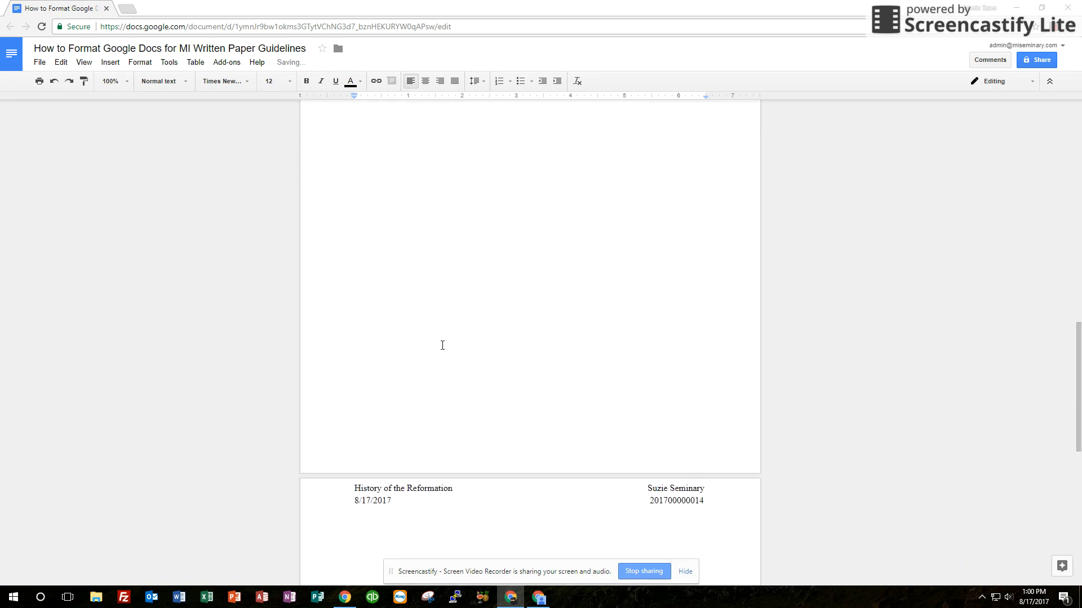
pyautogui.scroll(-3)
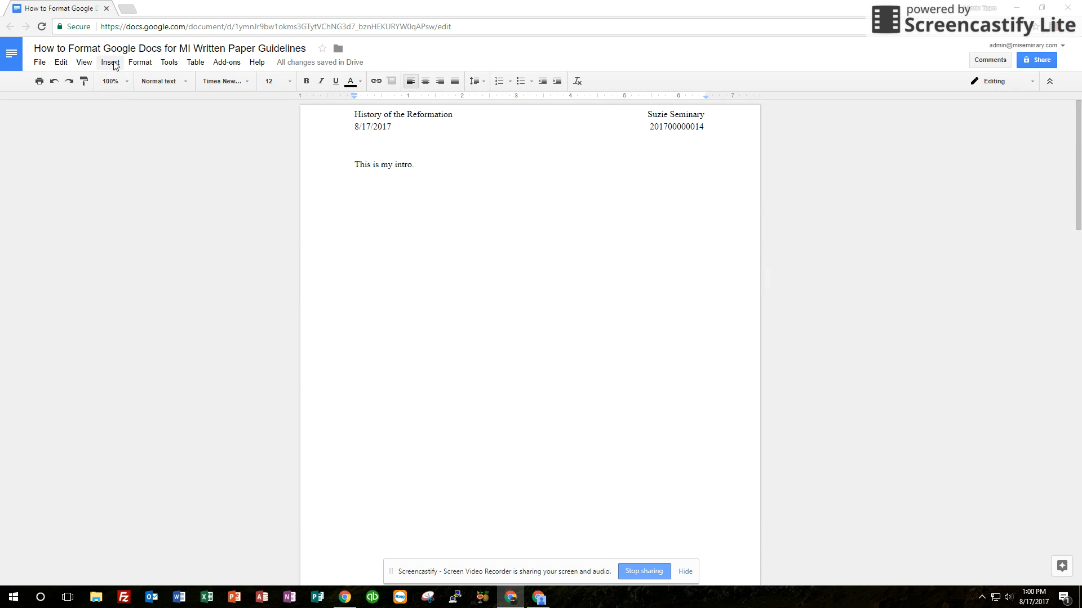
# Insert bottom-right page numbers on every page from the Insert menu
pyautogui.click(110, 62)
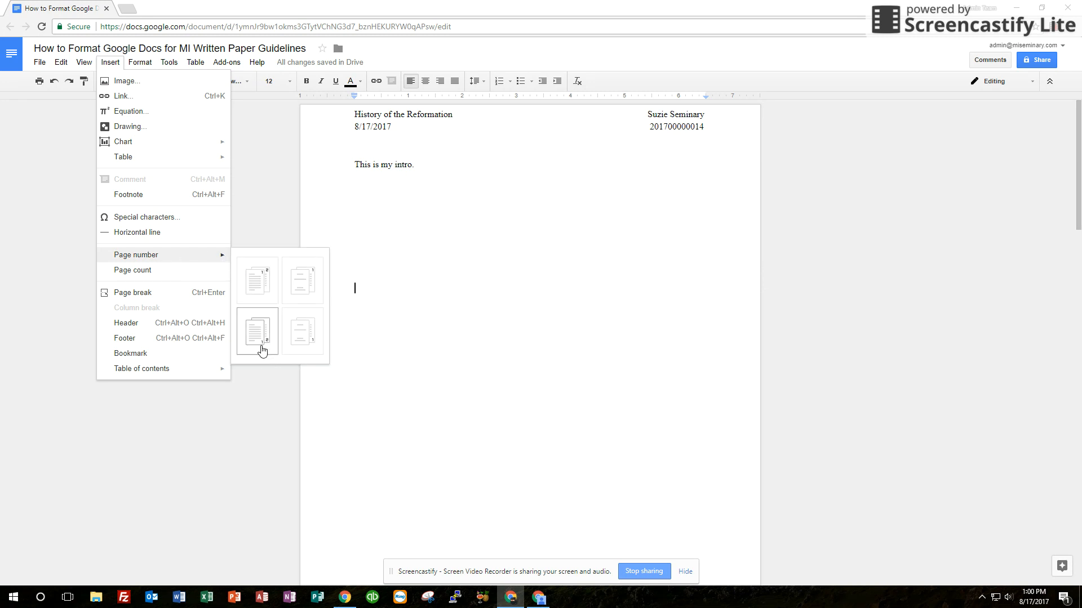
pyautogui.moveTo(255, 296)
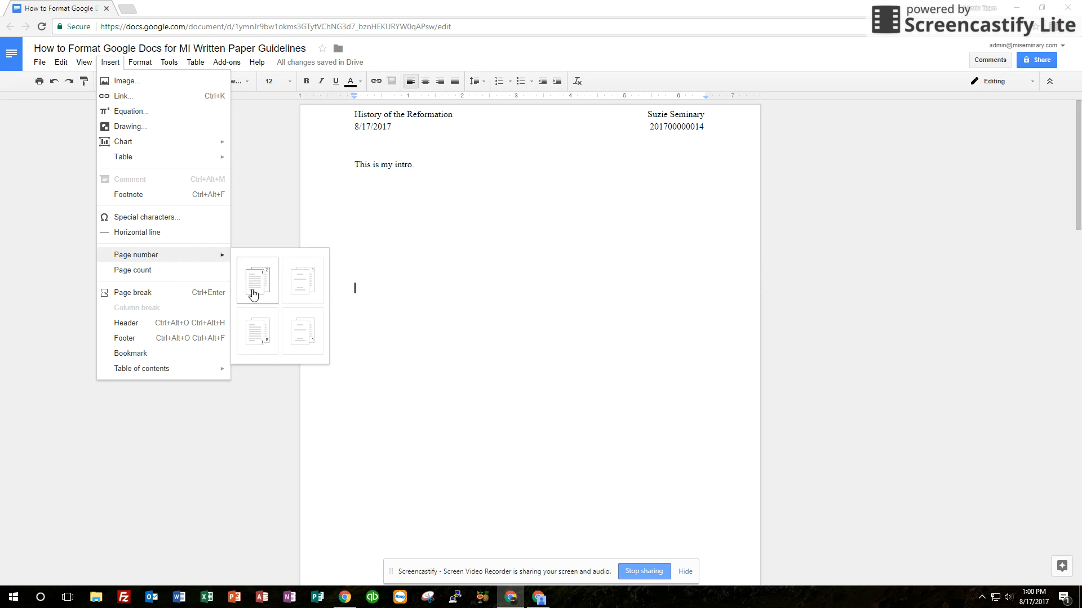
pyautogui.moveTo(256, 331)
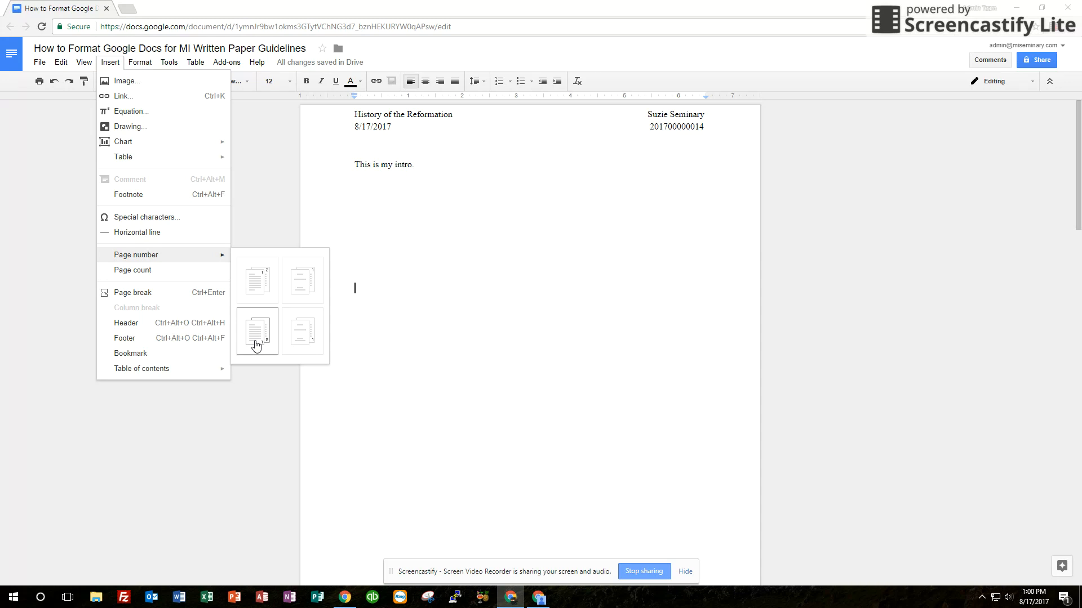
pyautogui.click(256, 332)
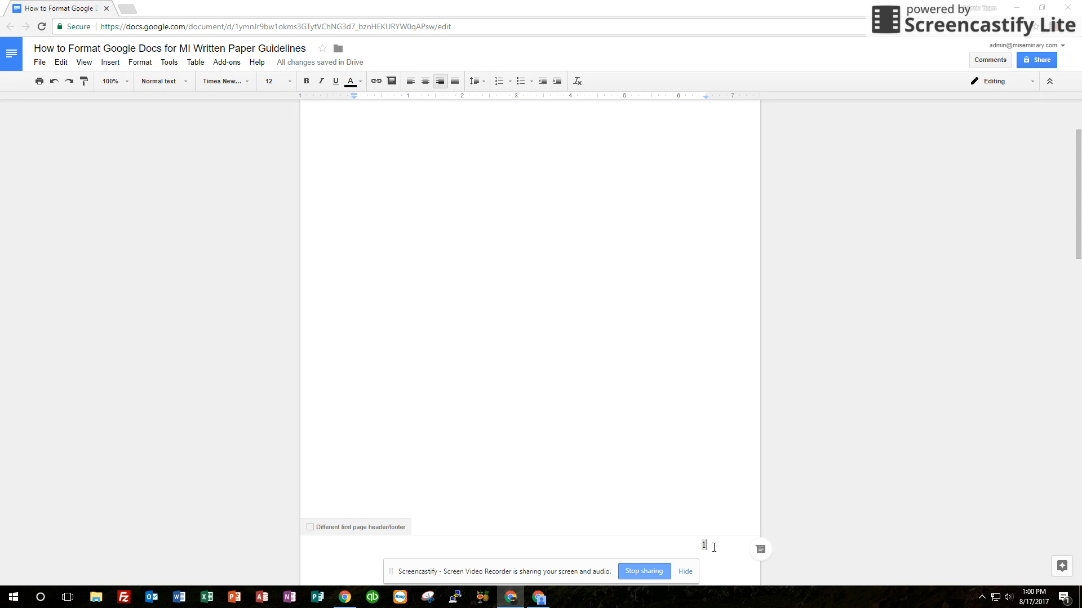
pyautogui.moveTo(424, 81)
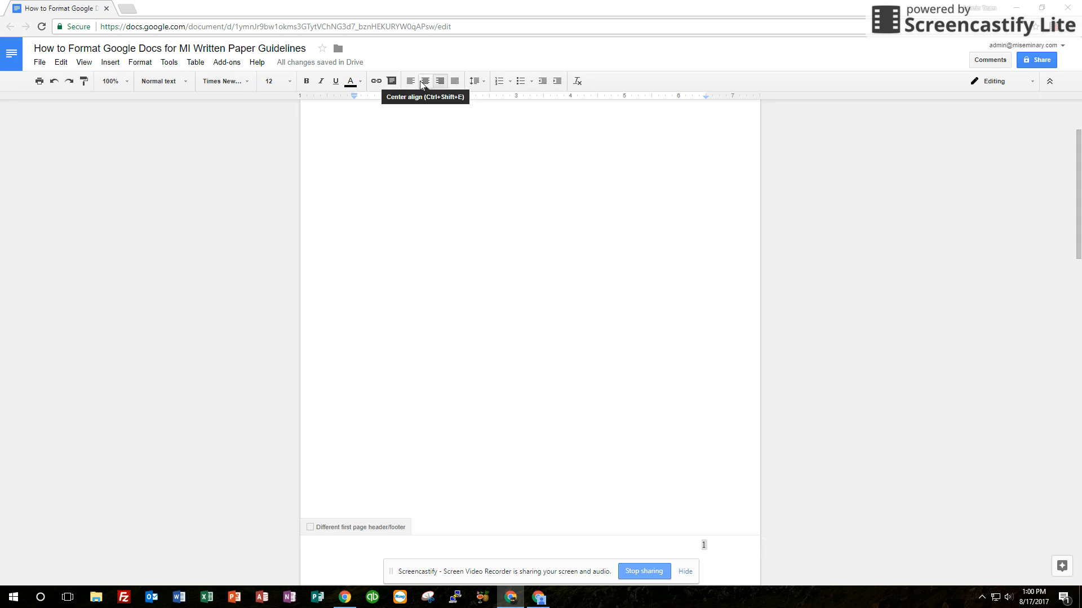
# Center the footer number and add '/' plus the total page count, reading 1/3
pyautogui.scroll(-3)
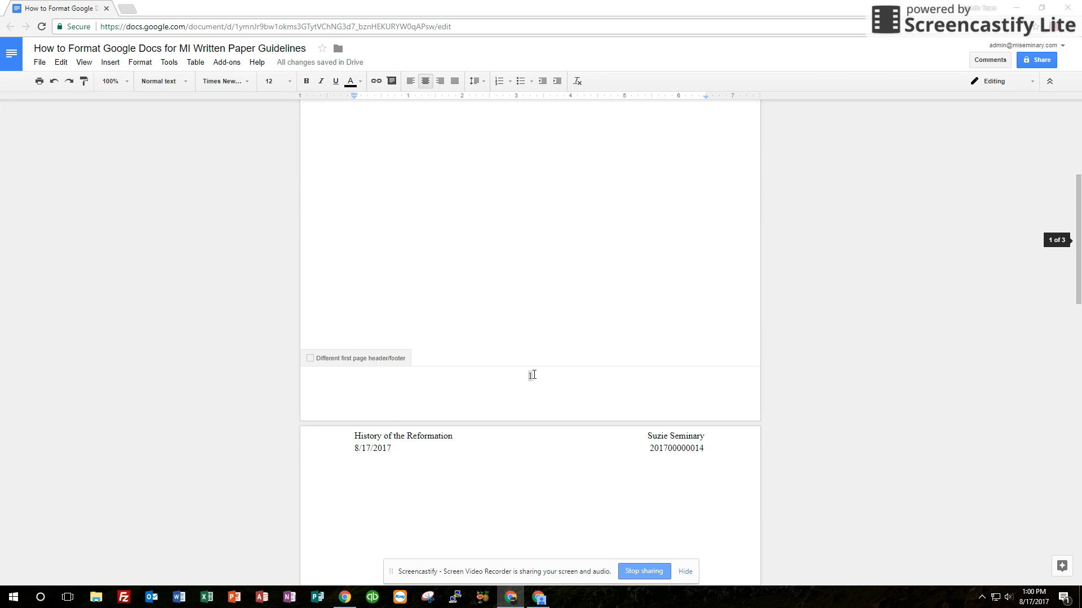
pyautogui.moveTo(597, 387)
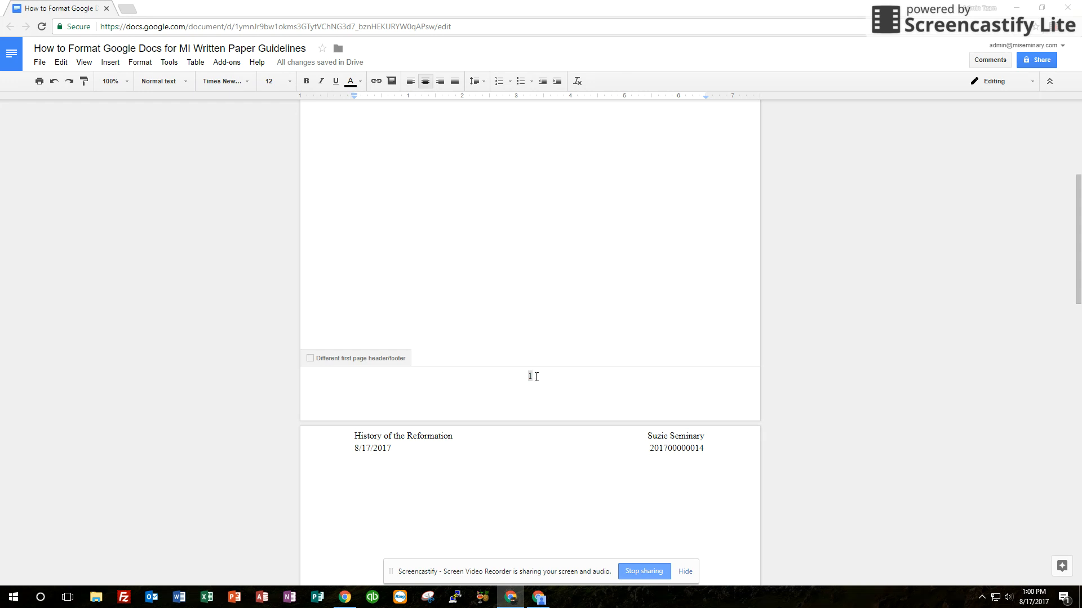
pyautogui.write('/')
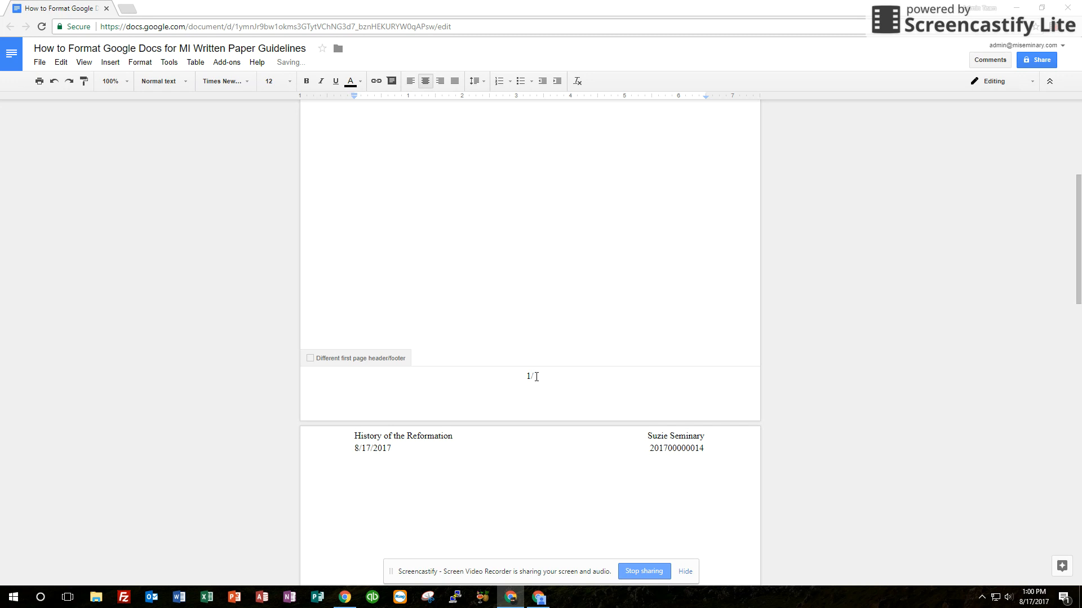
pyautogui.click(110, 62)
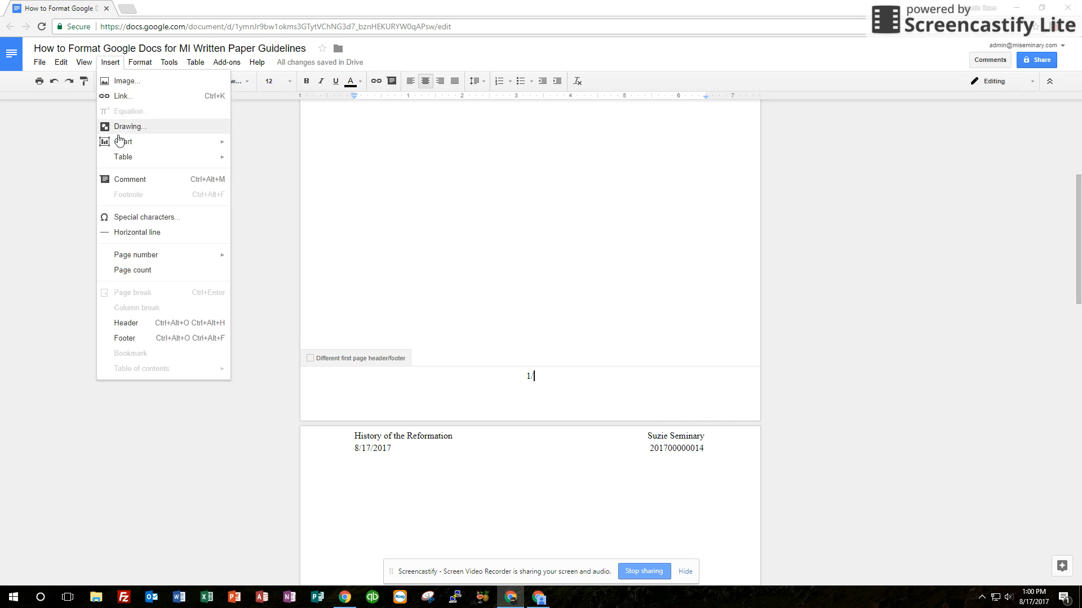
pyautogui.moveTo(135, 270)
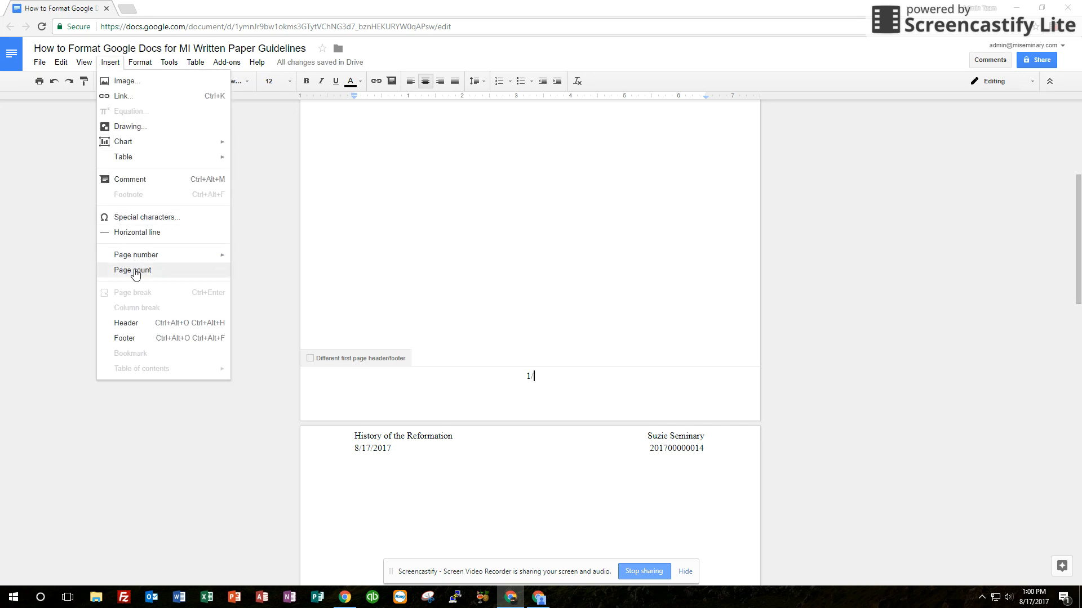
pyautogui.click(132, 270)
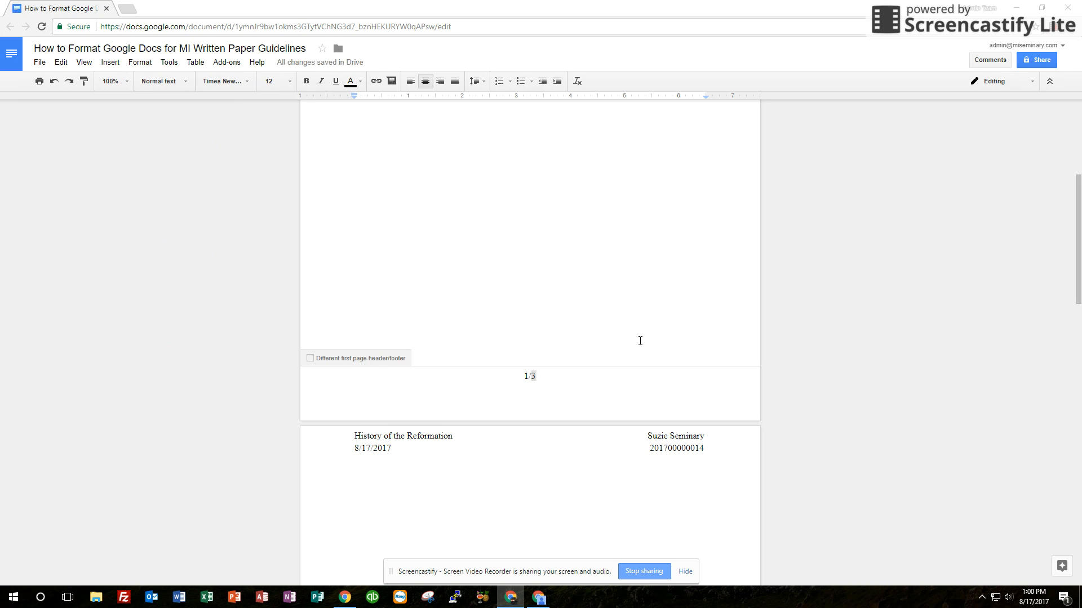
pyautogui.click(544, 451)
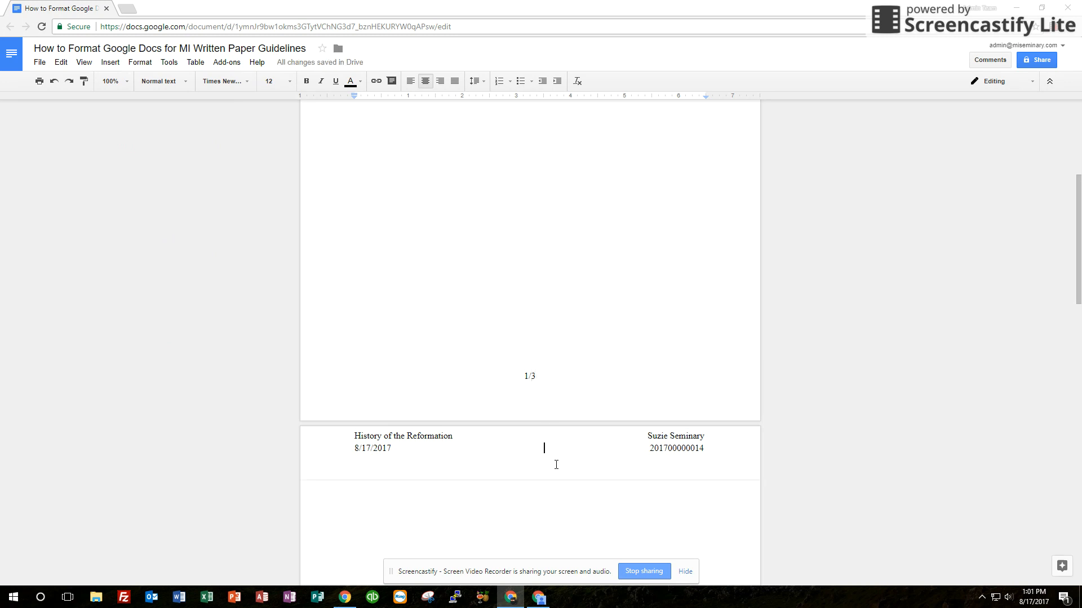
# Add a fourth page and scroll through to confirm the footers count out of 4
pyautogui.scroll(-3)
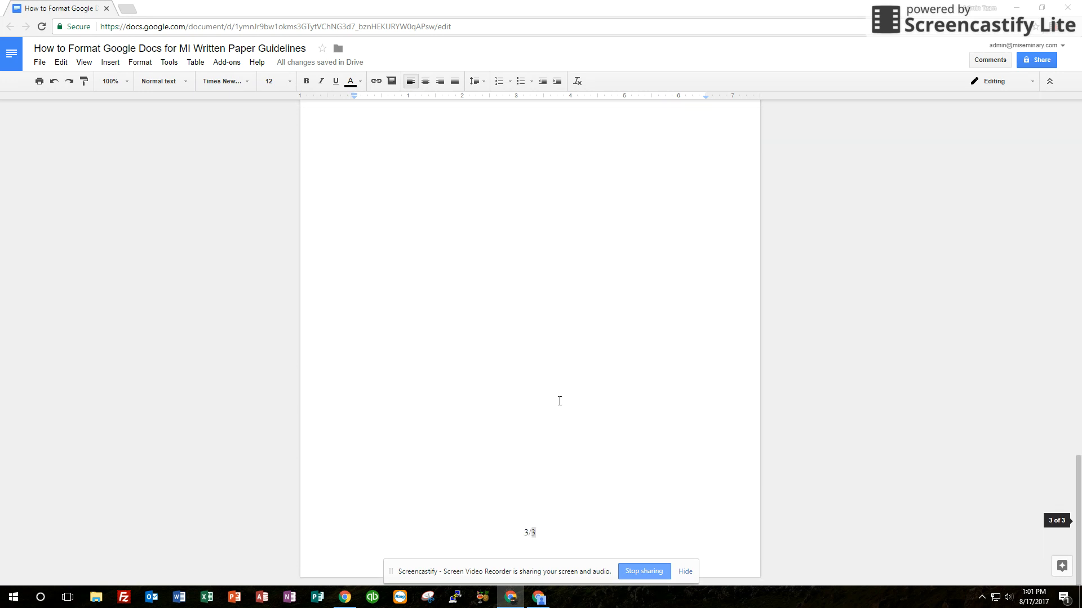
pyautogui.click(355, 326)
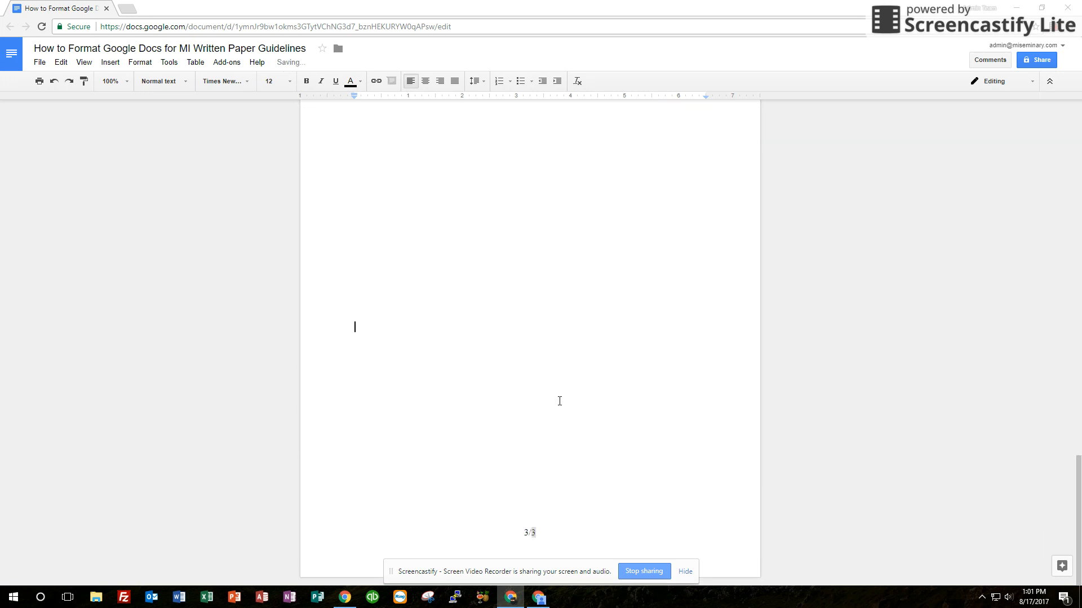
pyautogui.scroll(-3)
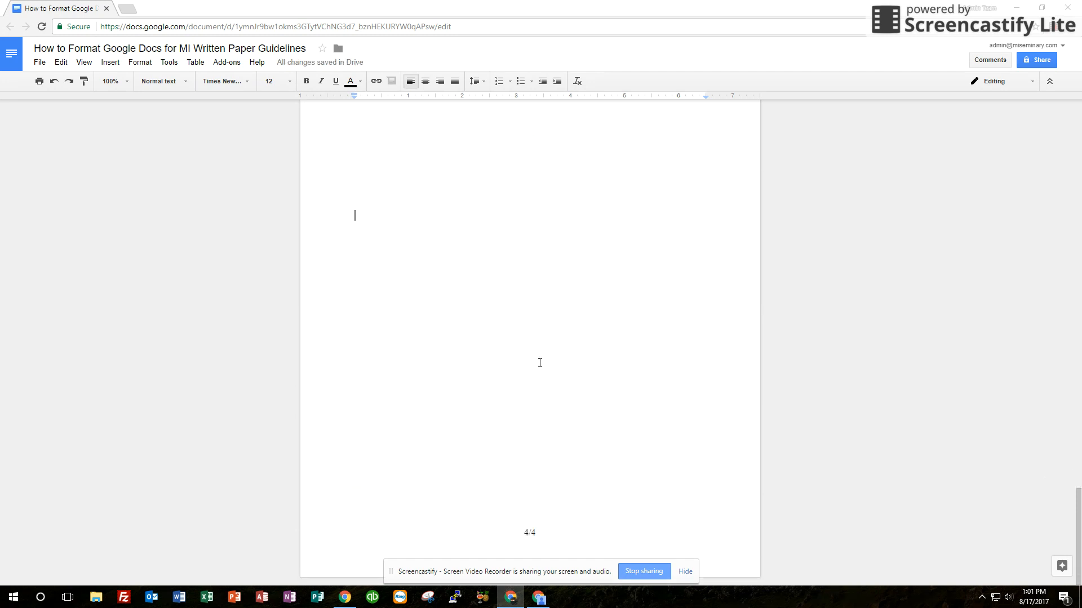
pyautogui.scroll(3)
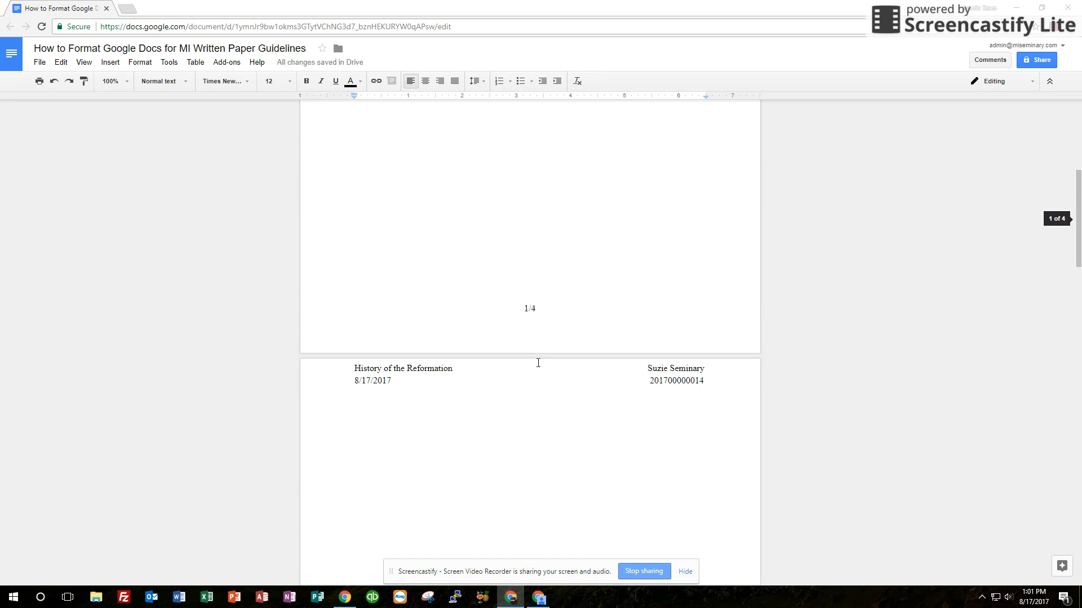
pyautogui.scroll(-3)
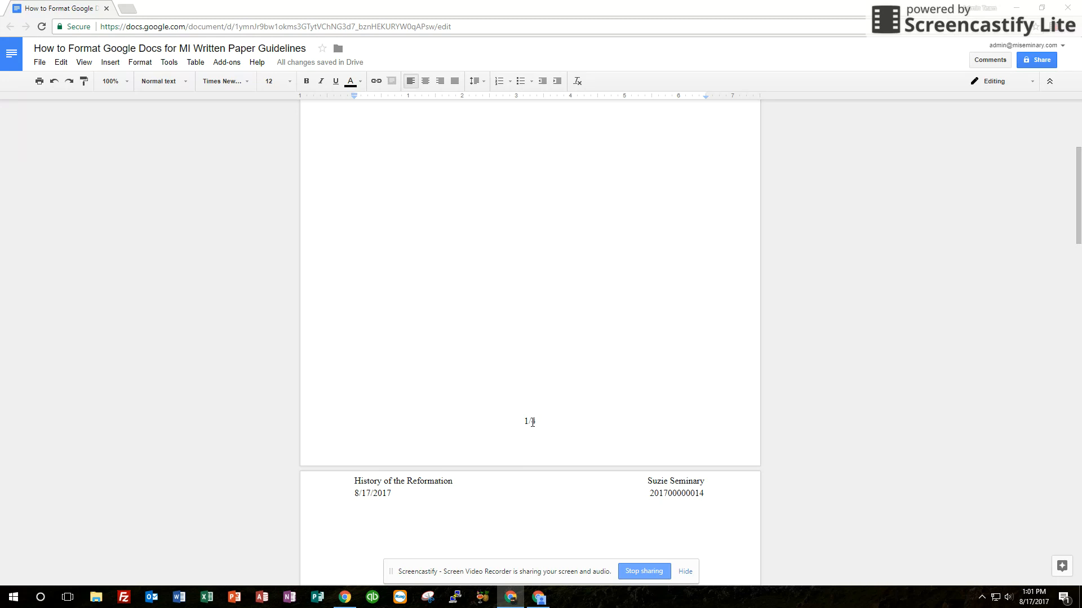
pyautogui.moveTo(110, 64)
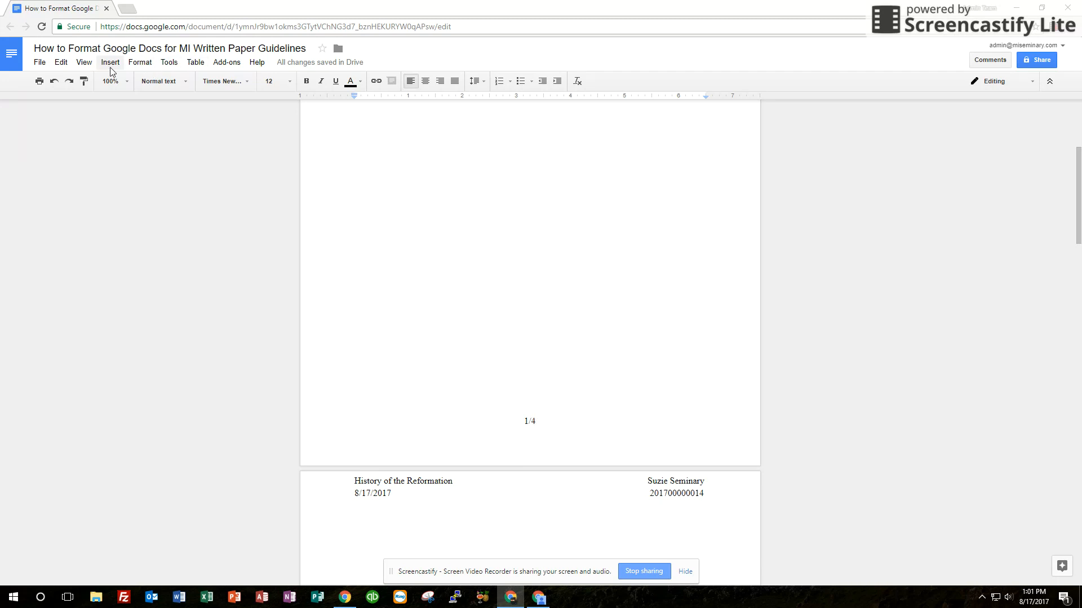
pyautogui.click(110, 62)
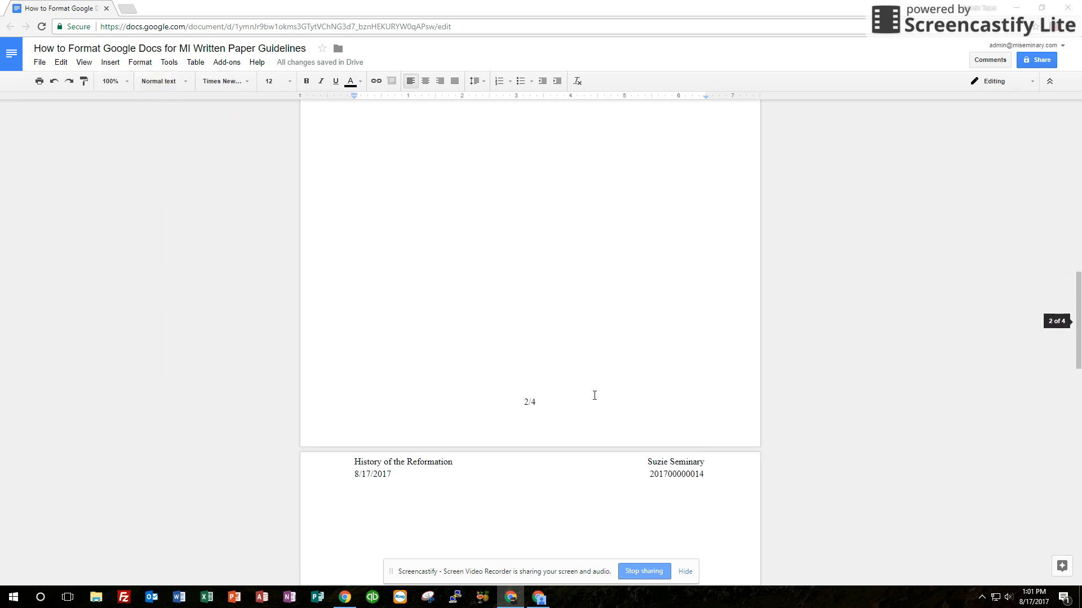
pyautogui.scroll(3)
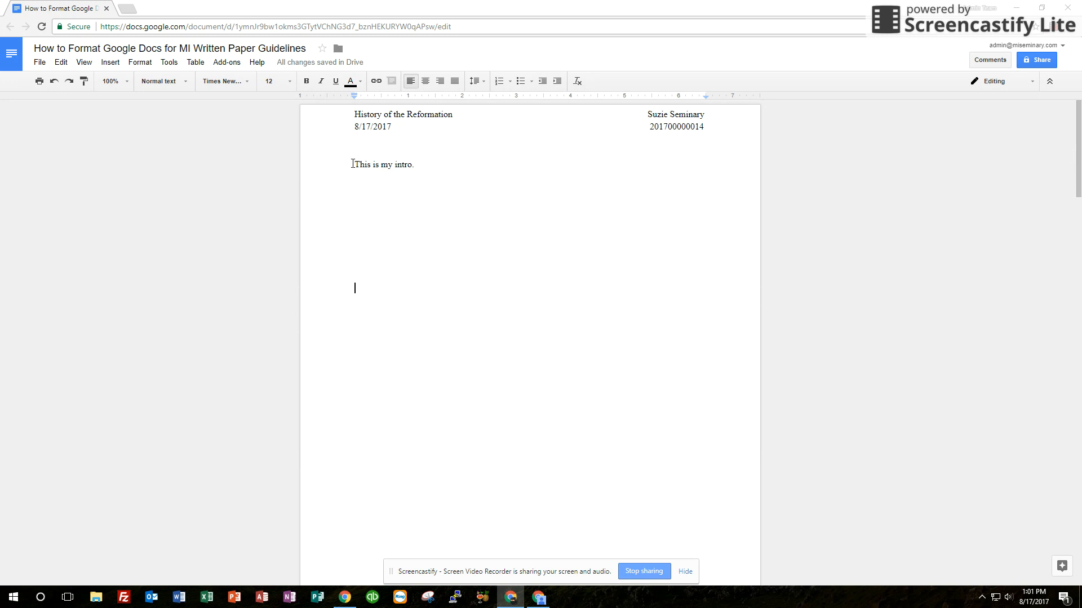
pyautogui.moveTo(455, 246)
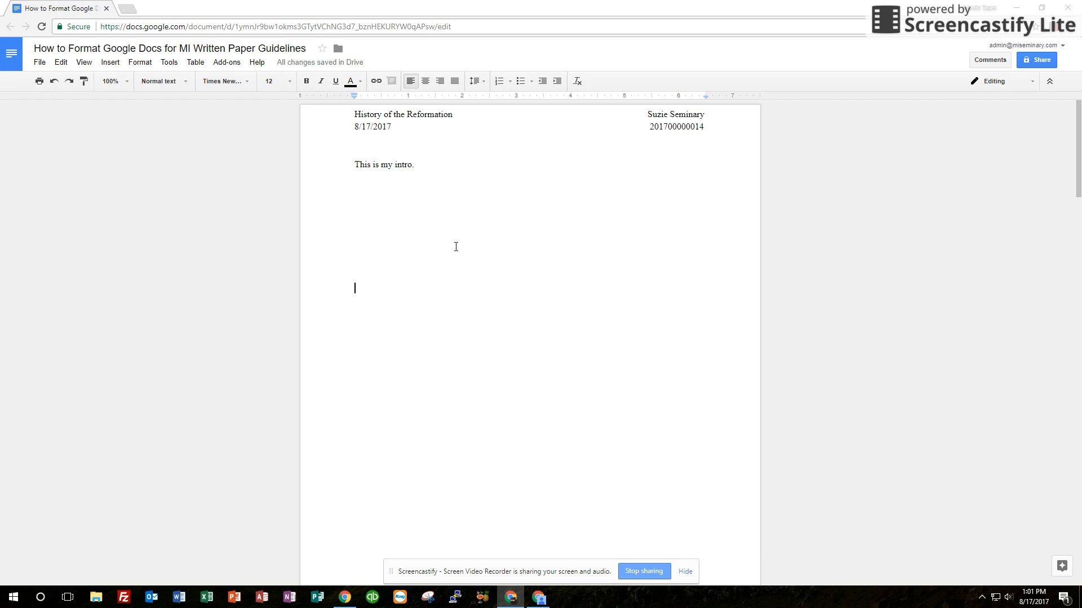